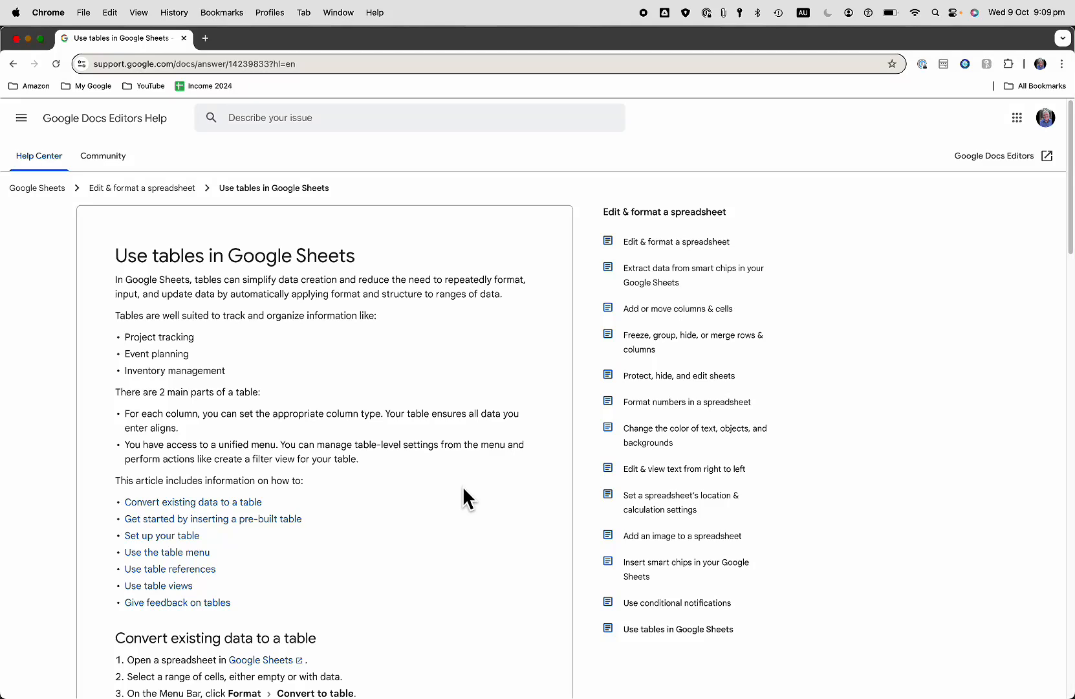
mouse_move(456, 469)
type("shee")
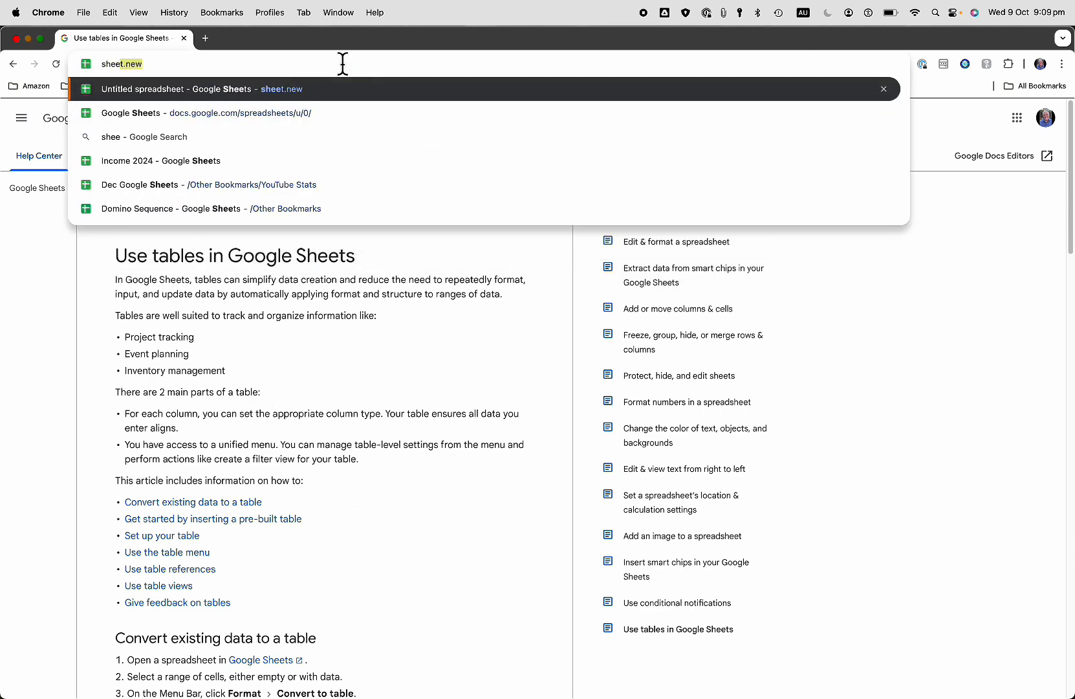
- Go to sheet.new to start a fresh Google Sheets spreadsheet in Chrome
key("Return")
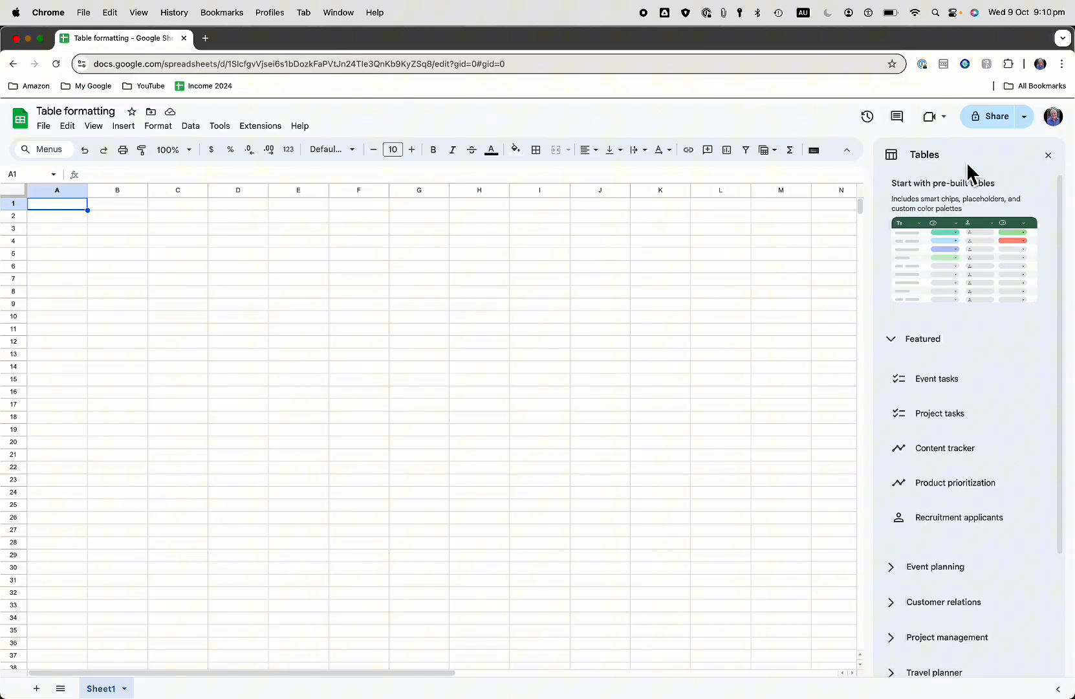
mouse_move(989, 205)
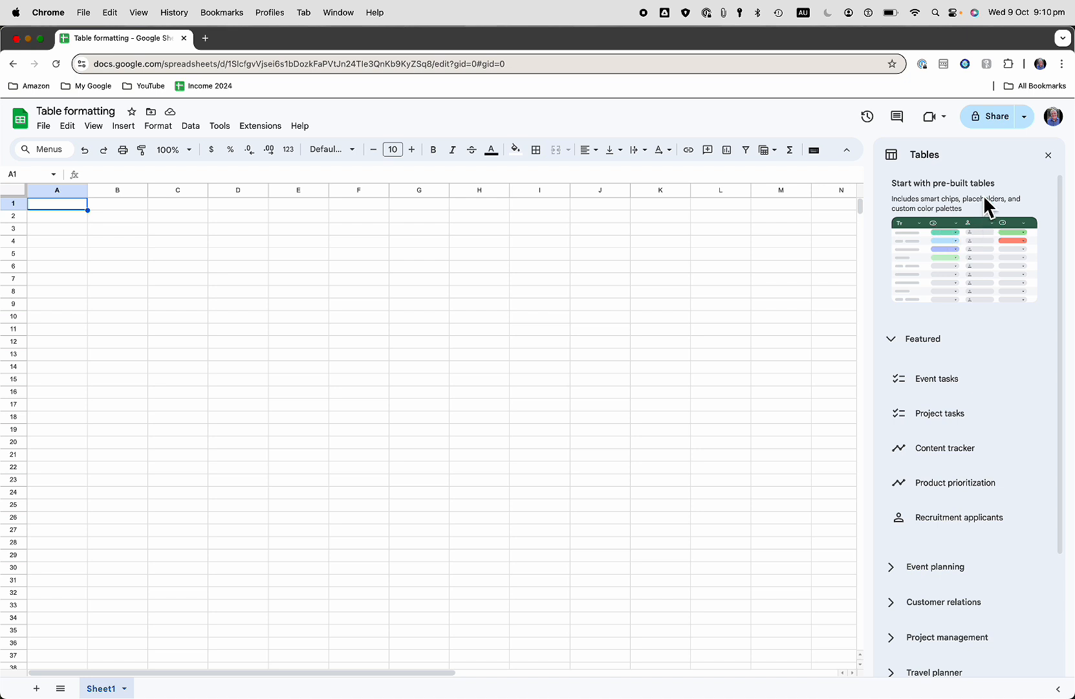
mouse_move(948, 385)
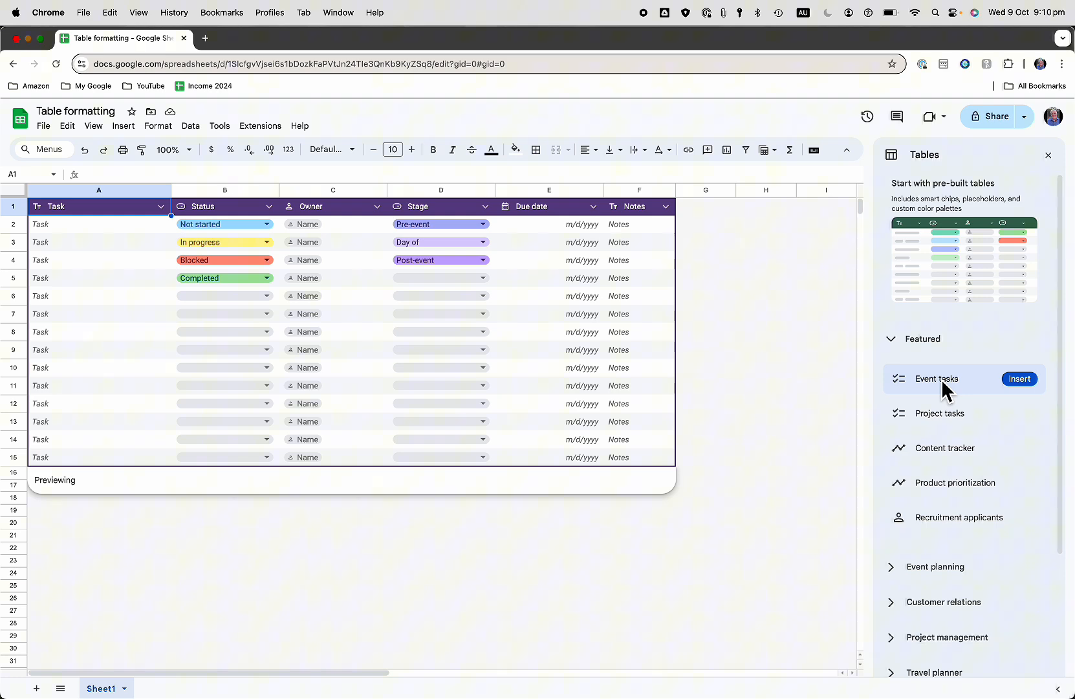
mouse_move(952, 394)
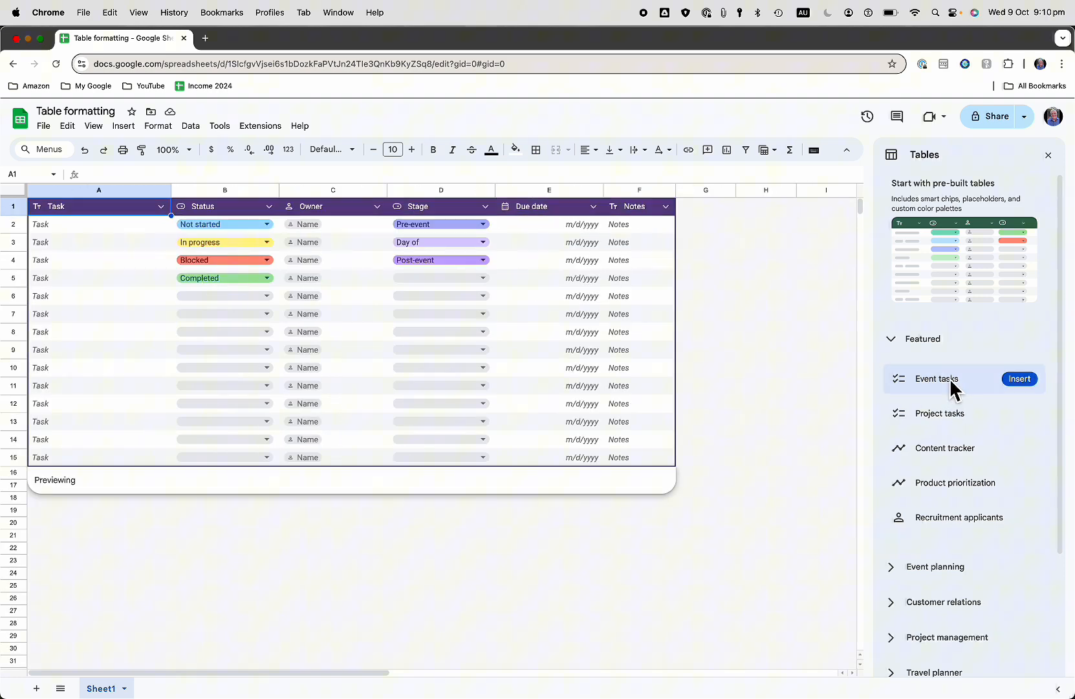
- Insert the pre-built Event tasks table onto a new sheet from the Tables panel
left_click(1019, 378)
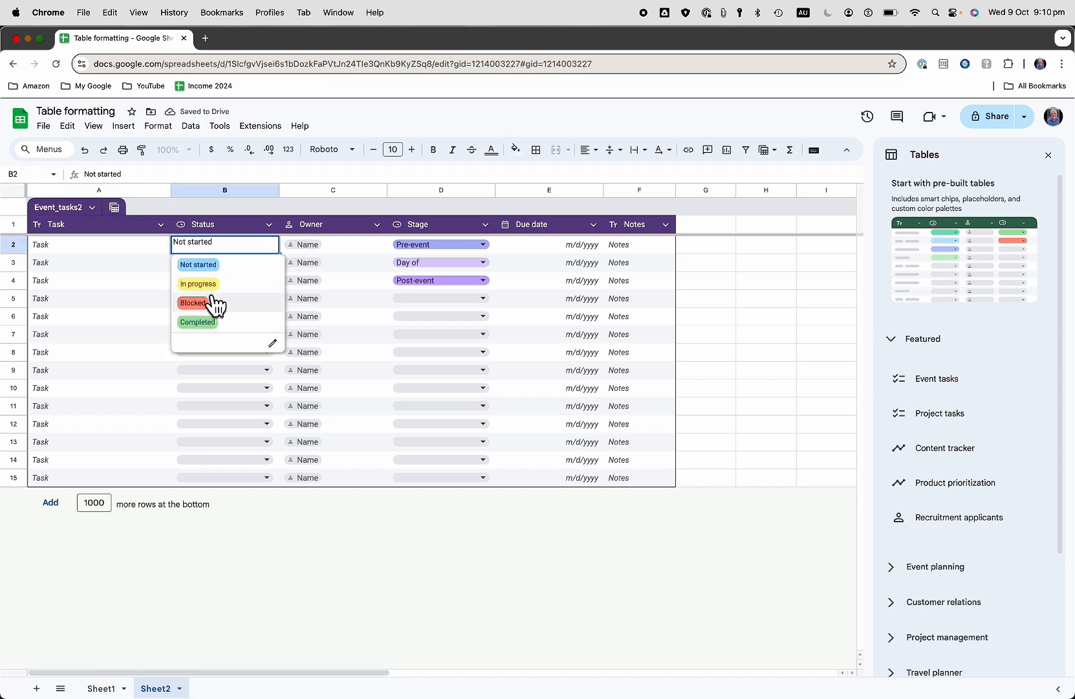
mouse_move(207, 271)
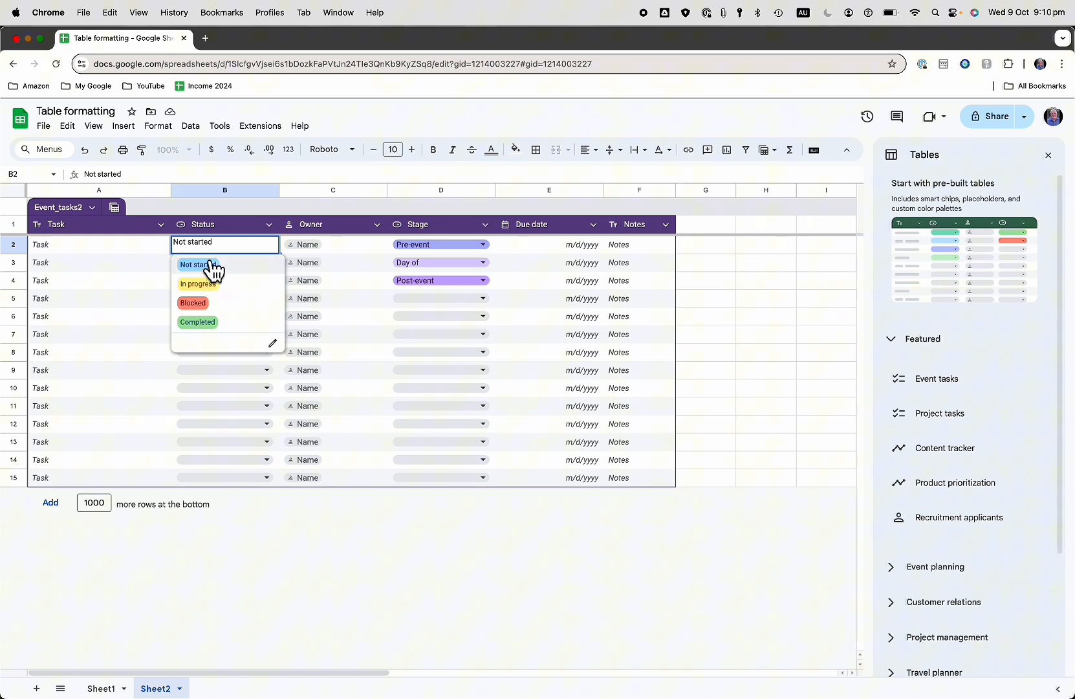
mouse_move(203, 323)
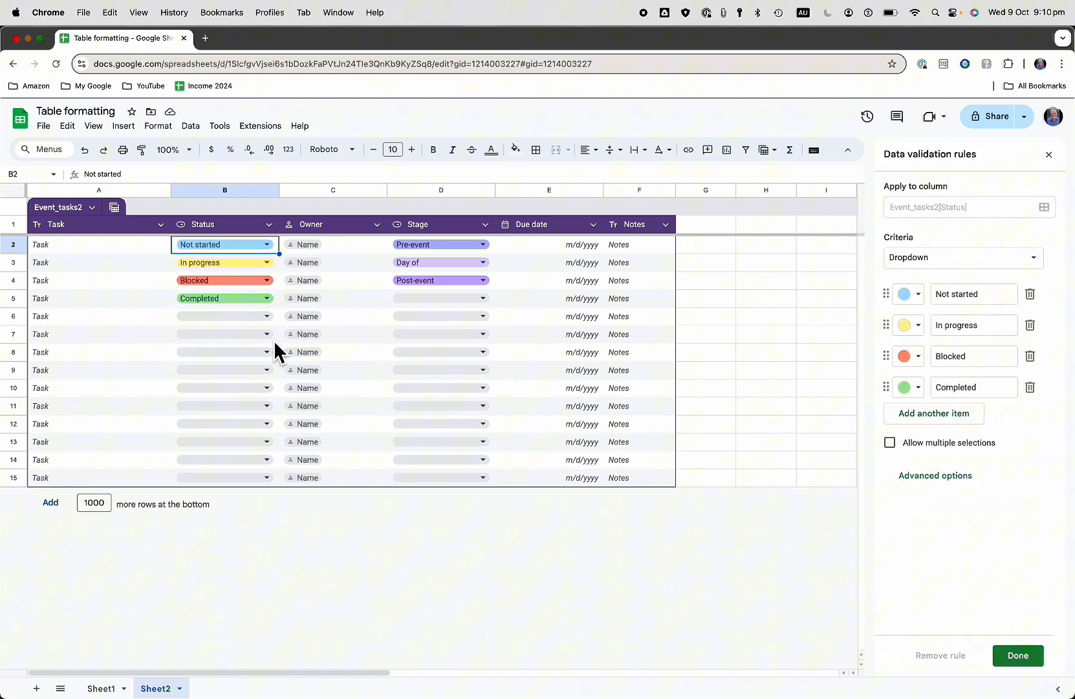
mouse_move(812, 423)
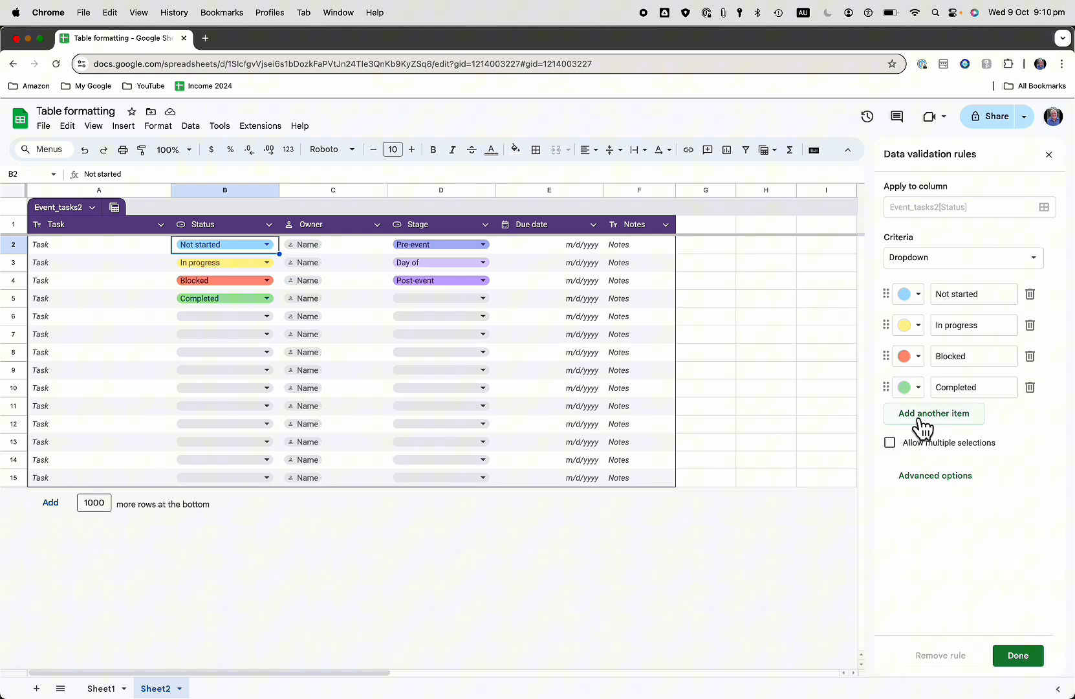
mouse_move(938, 259)
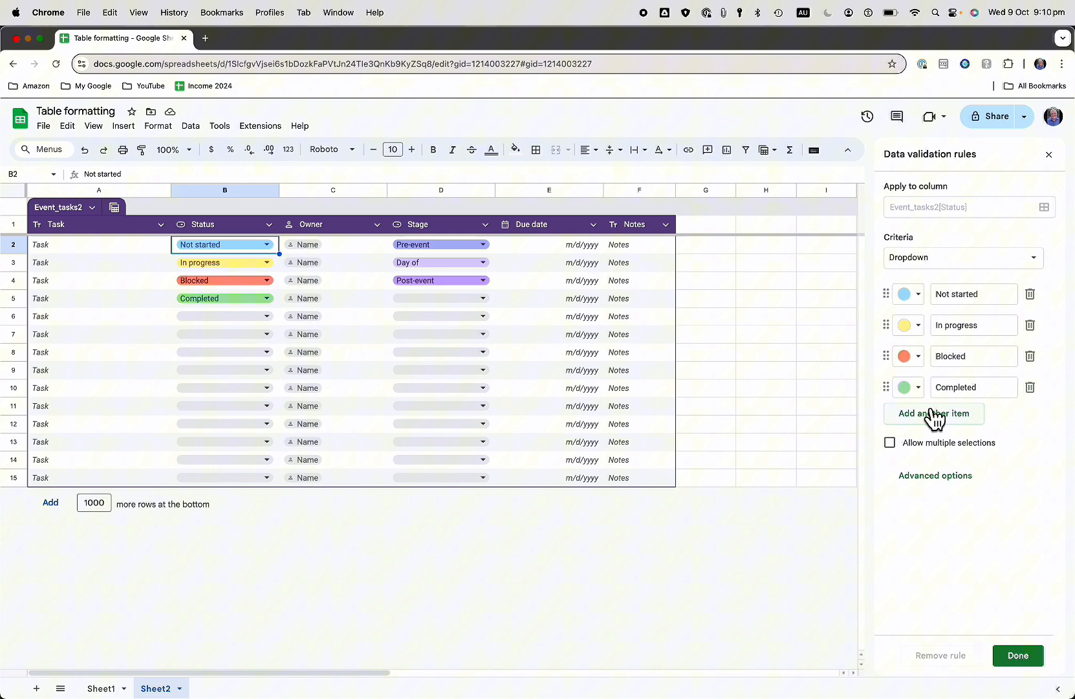
- Add a dark red 'Waiting' choice to the Status dropdown rule and confirm it
left_click(934, 413)
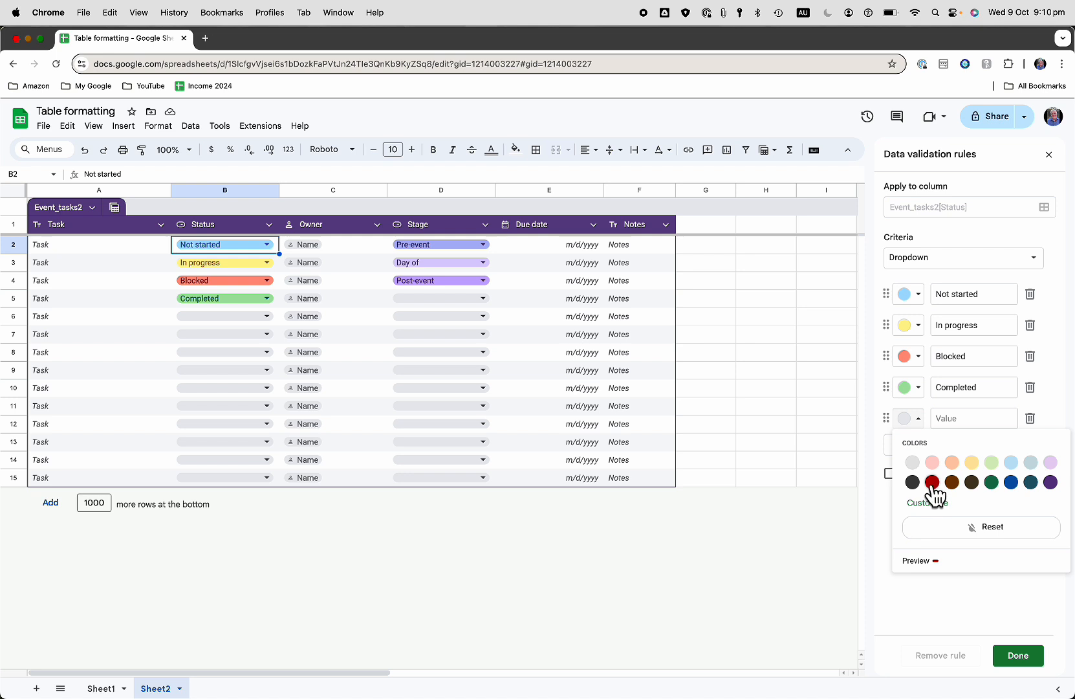
left_click(934, 482)
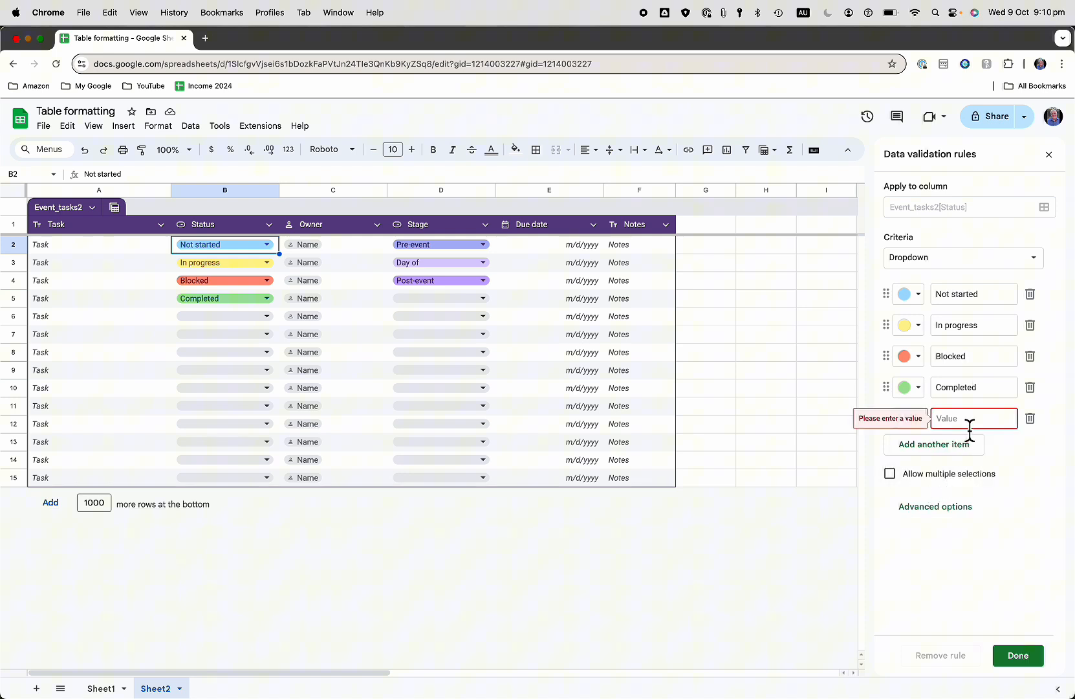
type("Waiting")
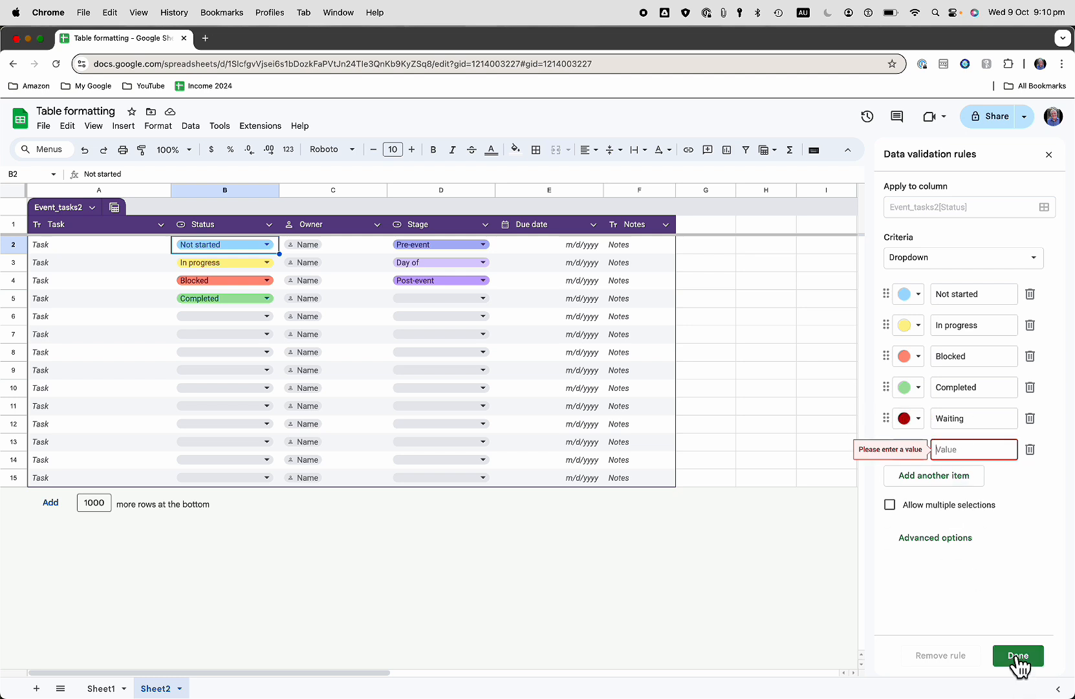
left_click(1016, 654)
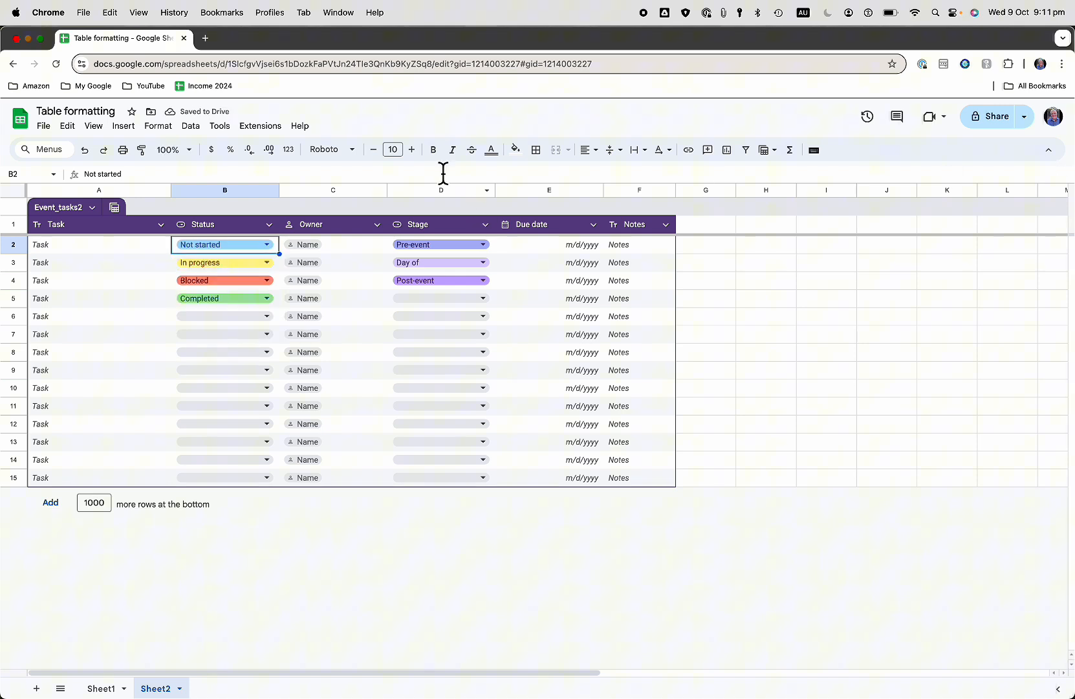
mouse_move(300, 125)
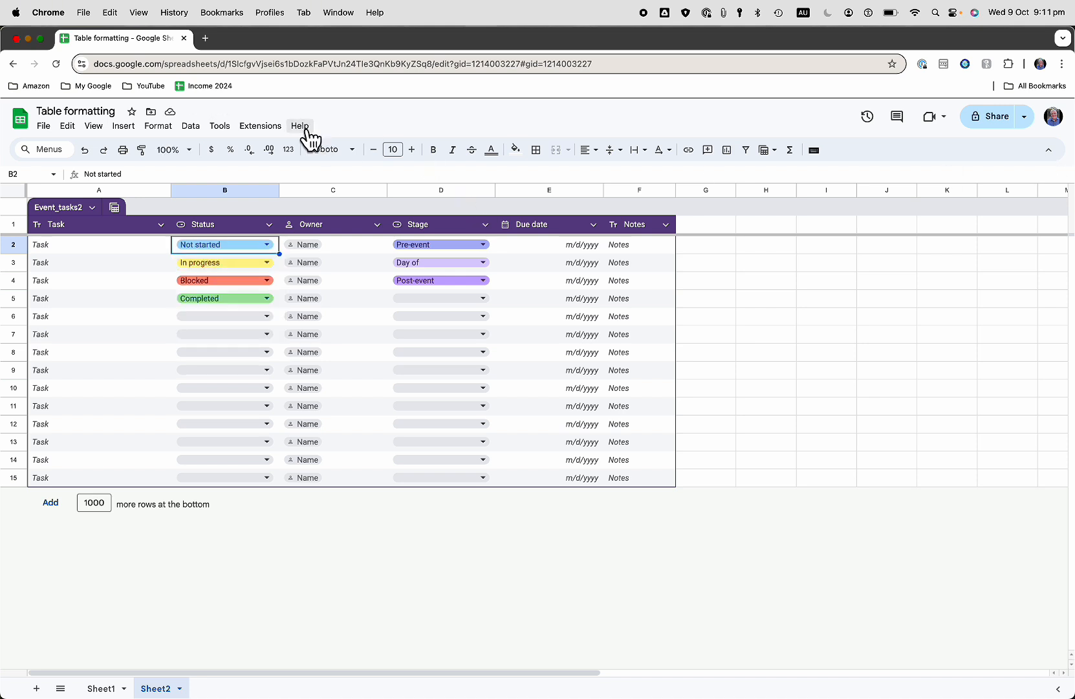
- Search the menus for 'table' and reopen the Tables side panel
left_click(44, 149)
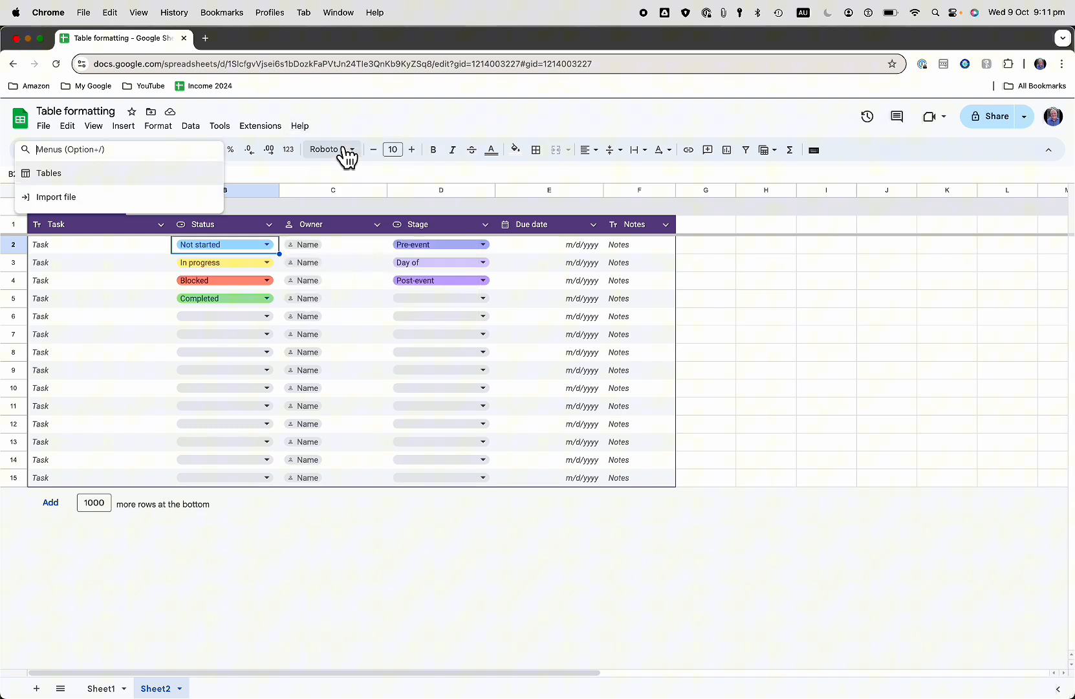
type("tables")
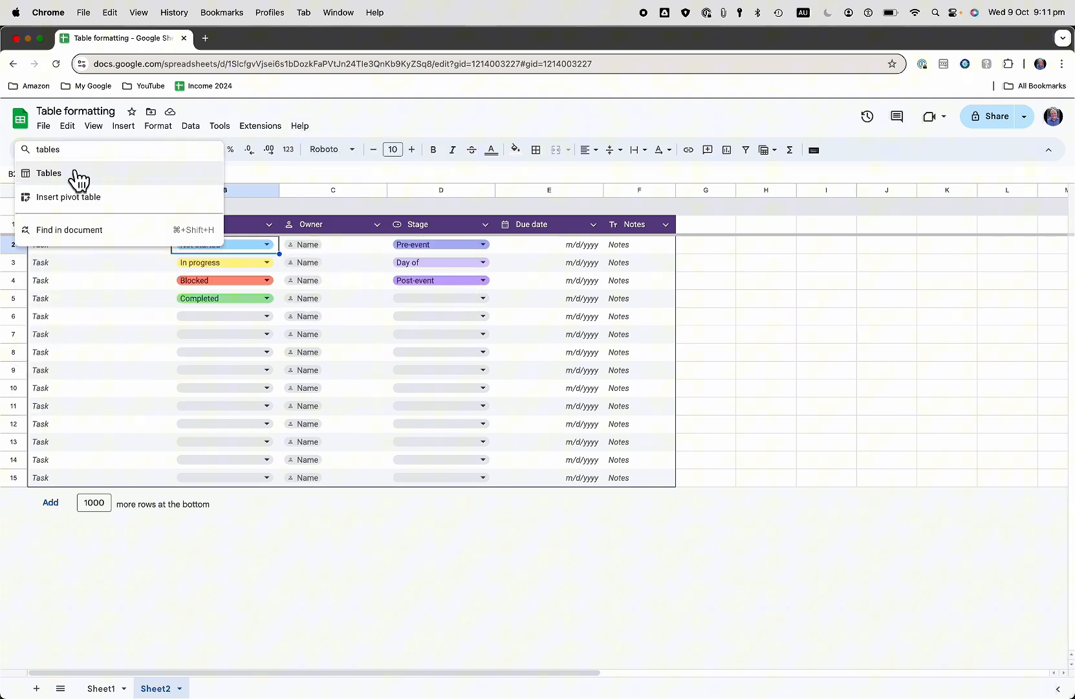
left_click(46, 172)
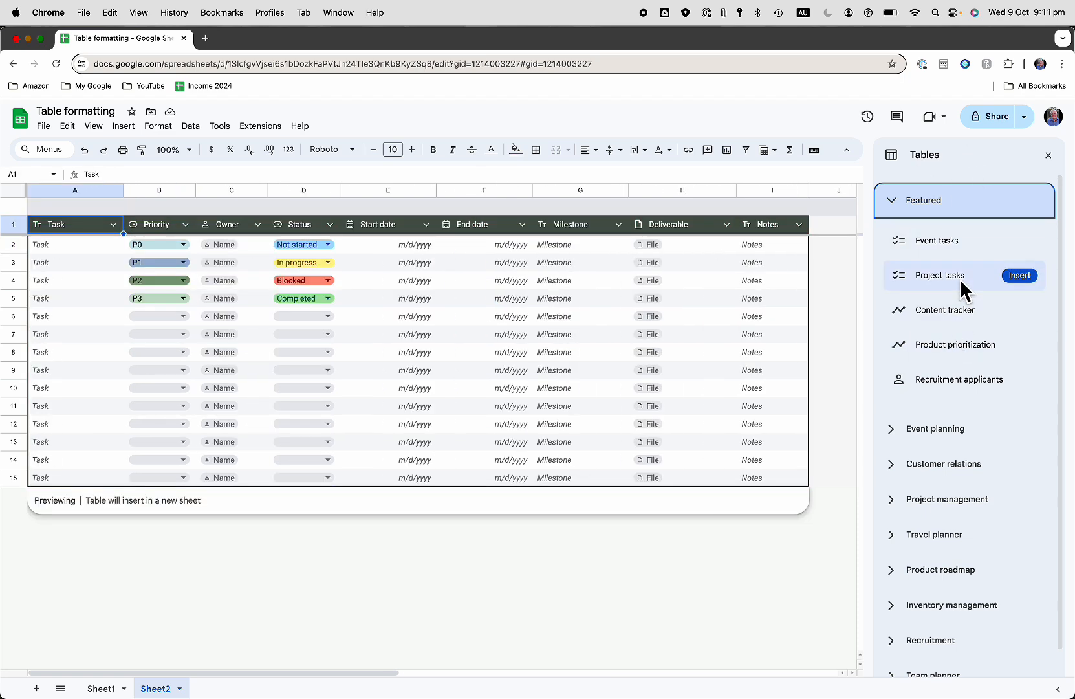
- Preview Project tasks, then expand the Event planning and Project management template groups
left_click(944, 309)
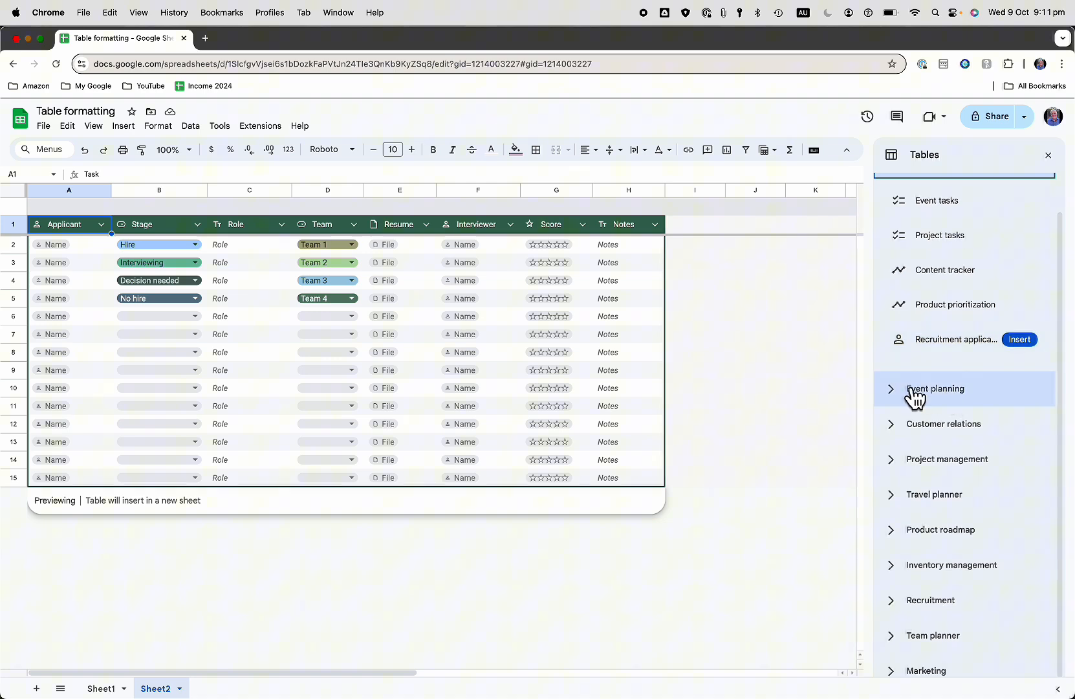
left_click(935, 388)
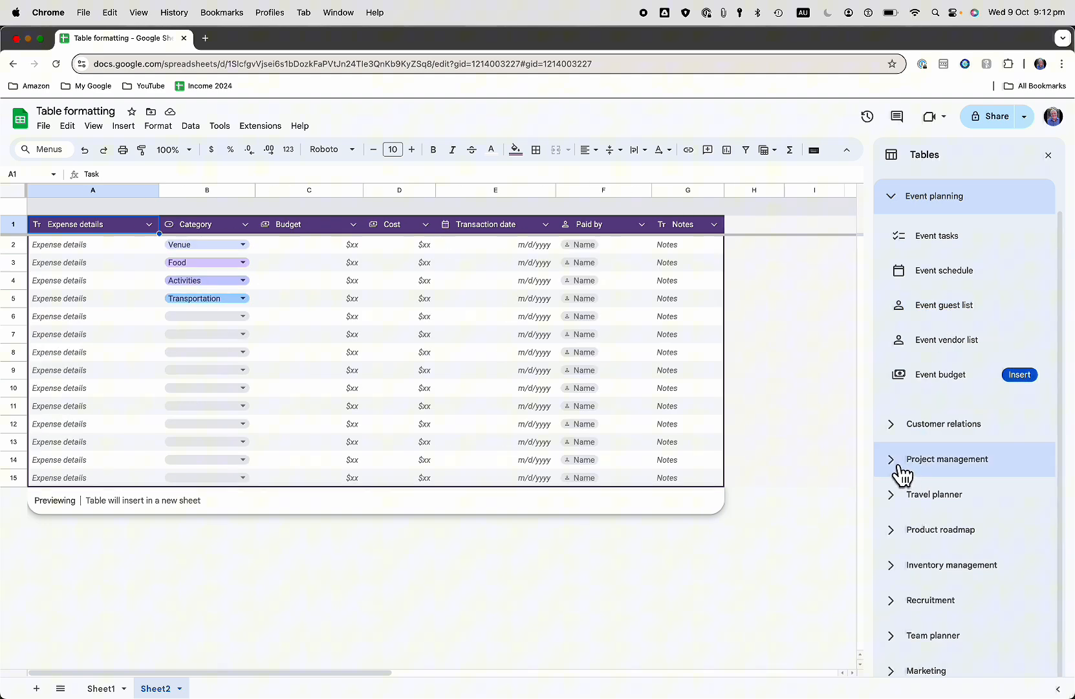
left_click(947, 458)
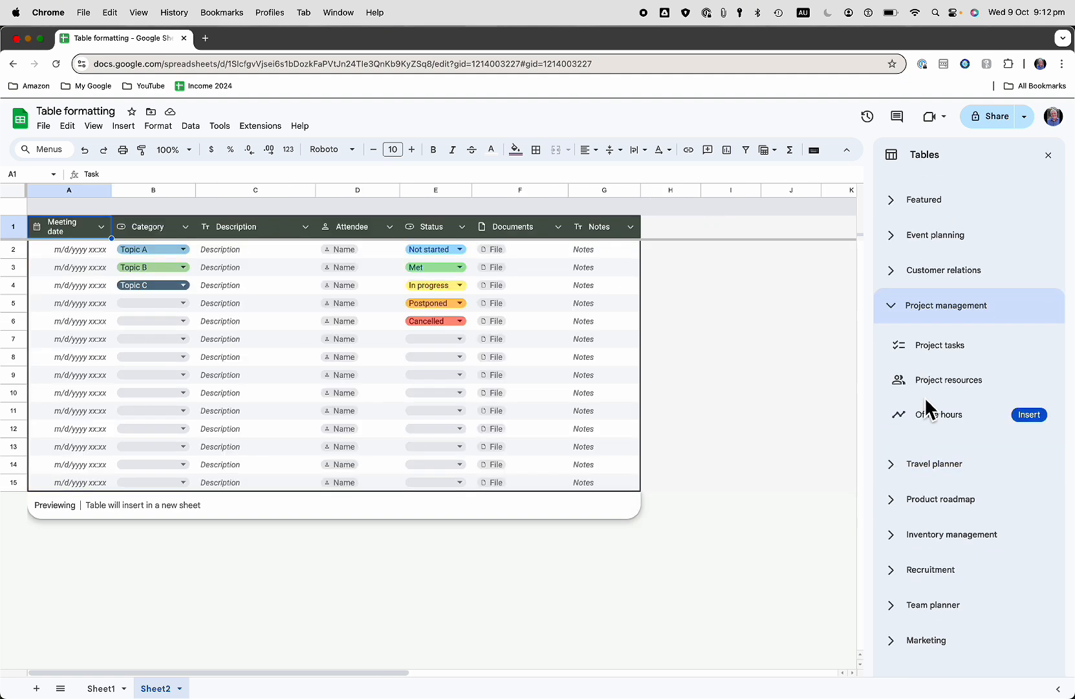
mouse_move(948, 355)
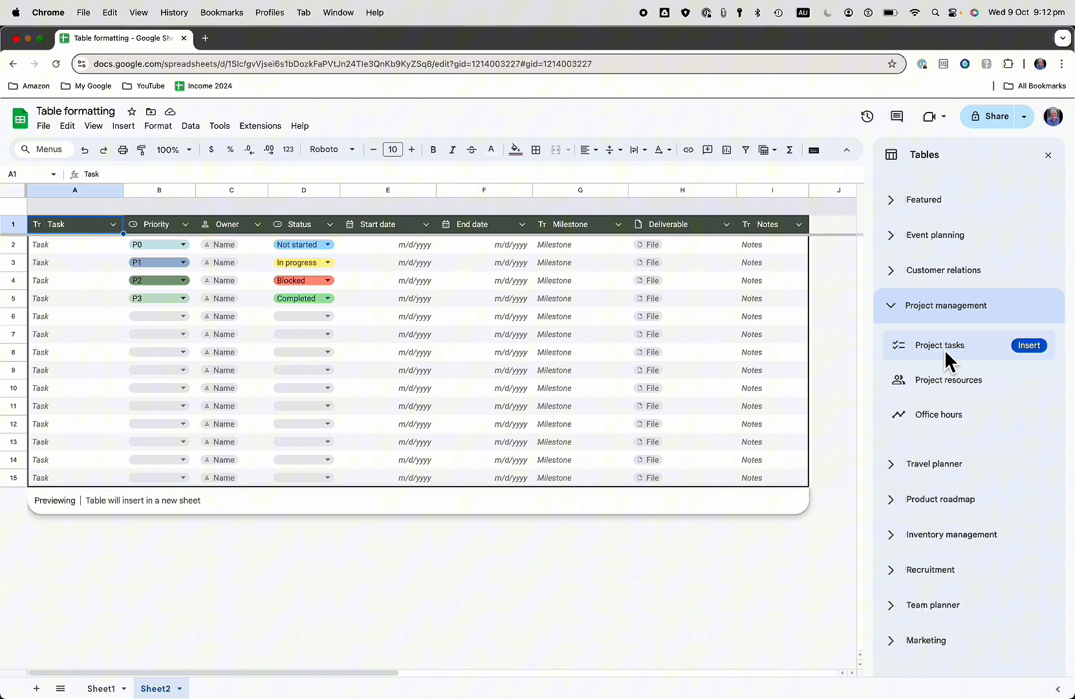
left_click(1029, 345)
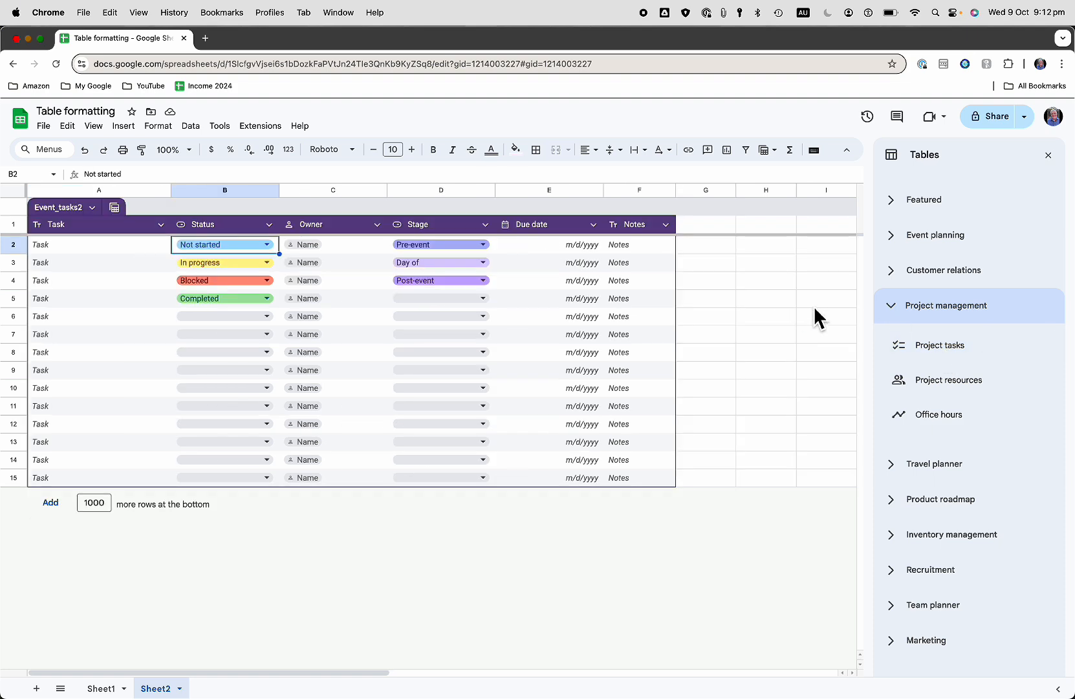
- Insert the Project tasks table and then the Office hours table, each on a new sheet
left_click(939, 344)
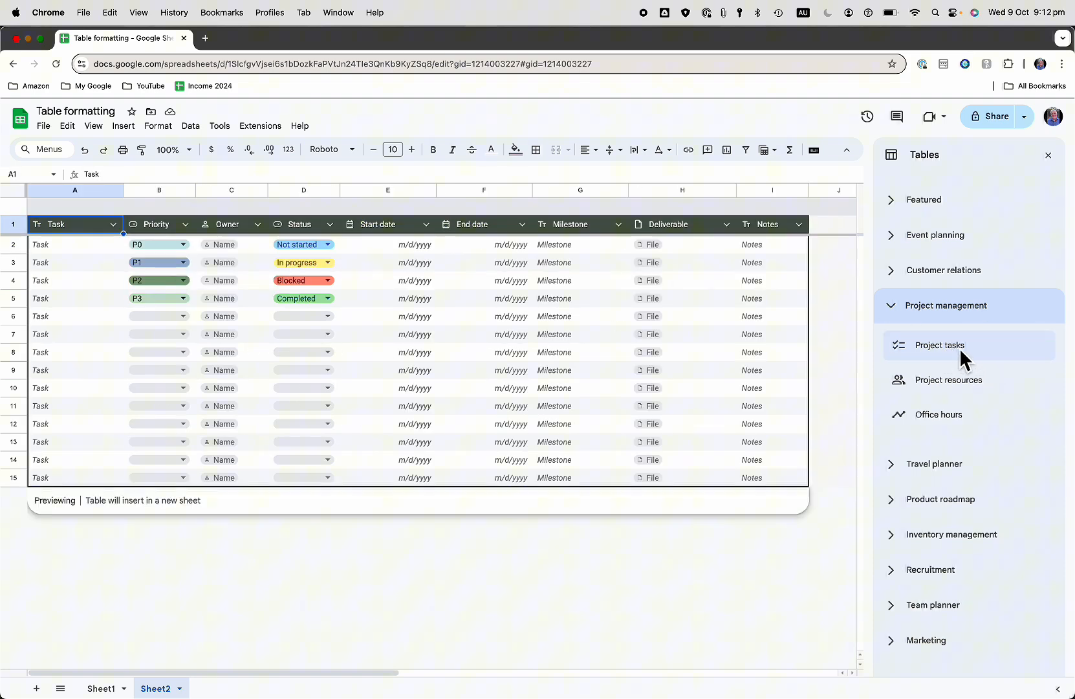
left_click(940, 346)
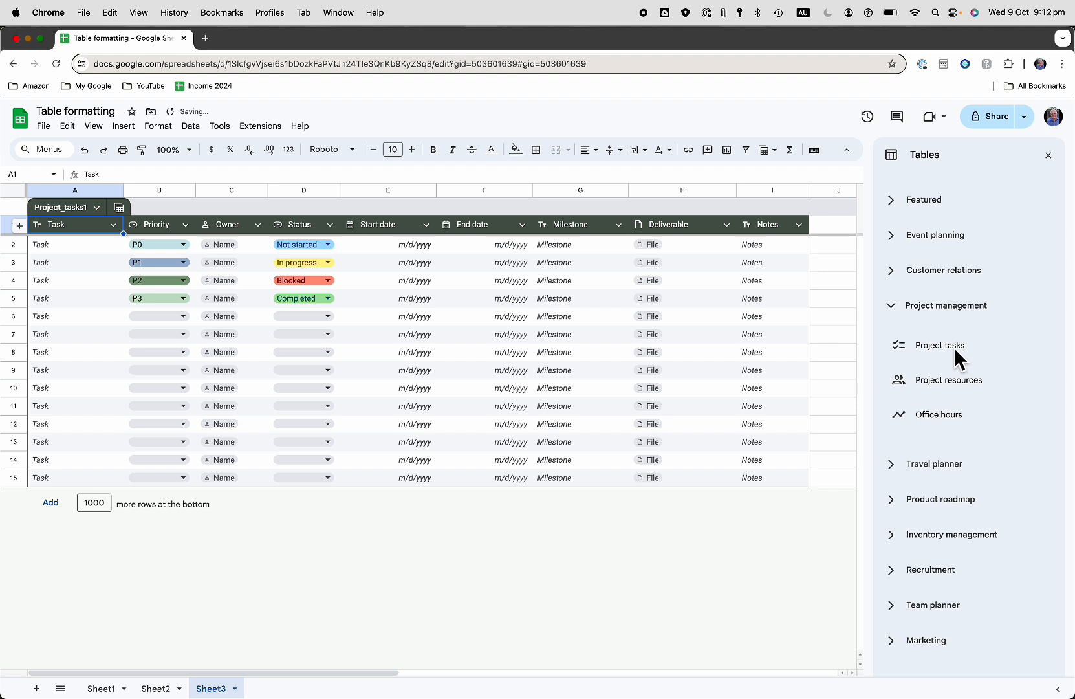
left_click(388, 261)
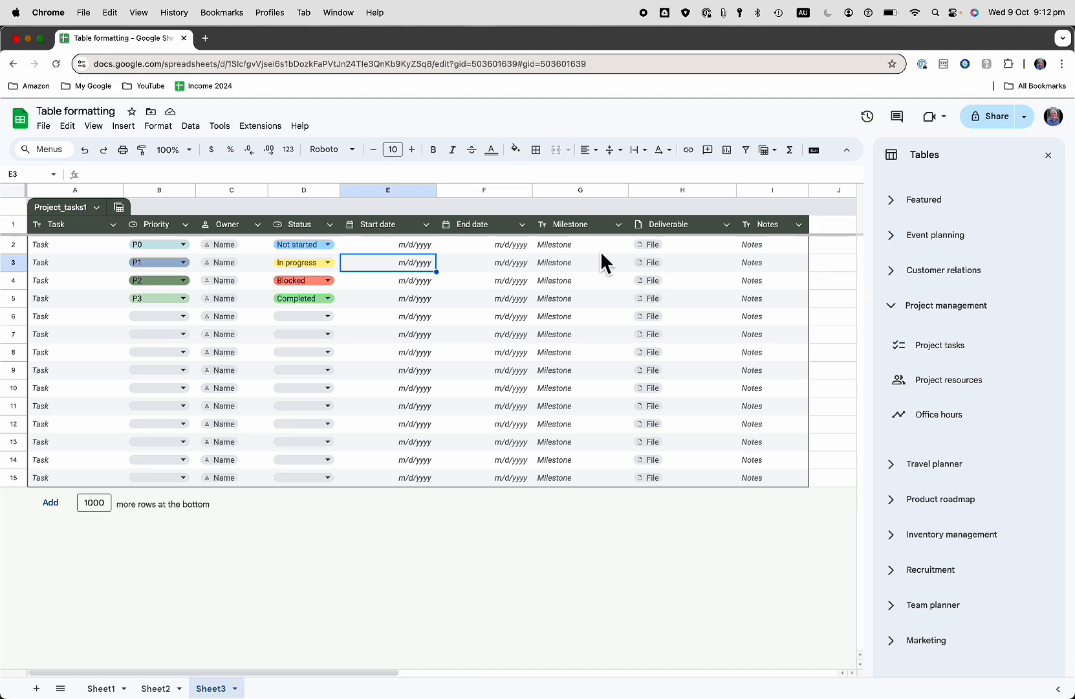
mouse_move(617, 268)
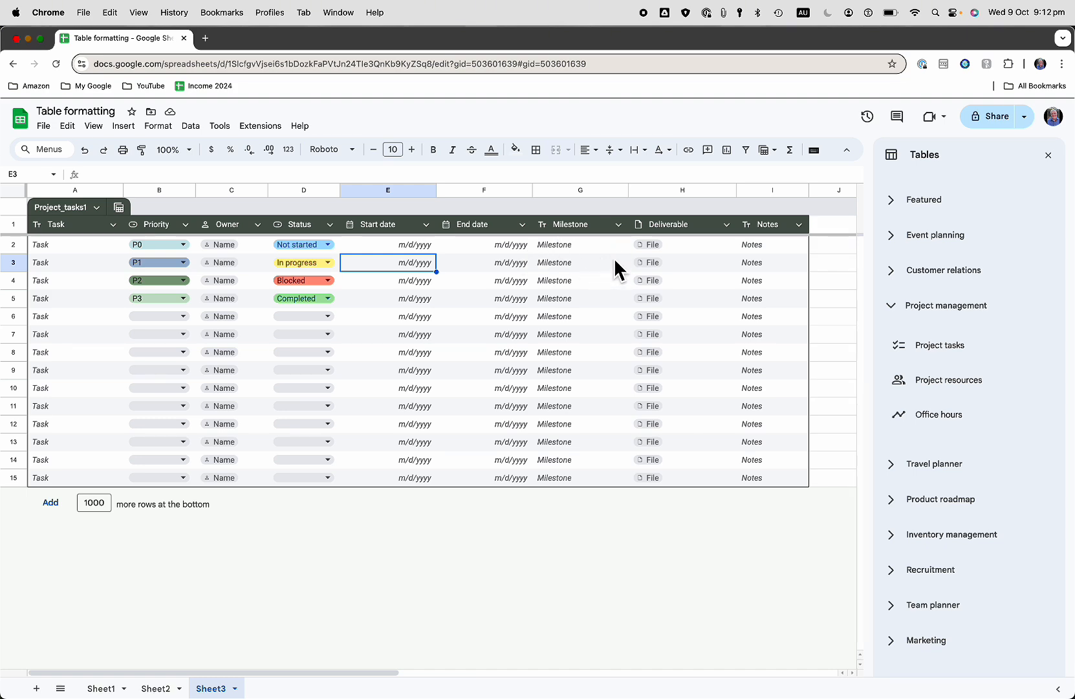
mouse_move(646, 308)
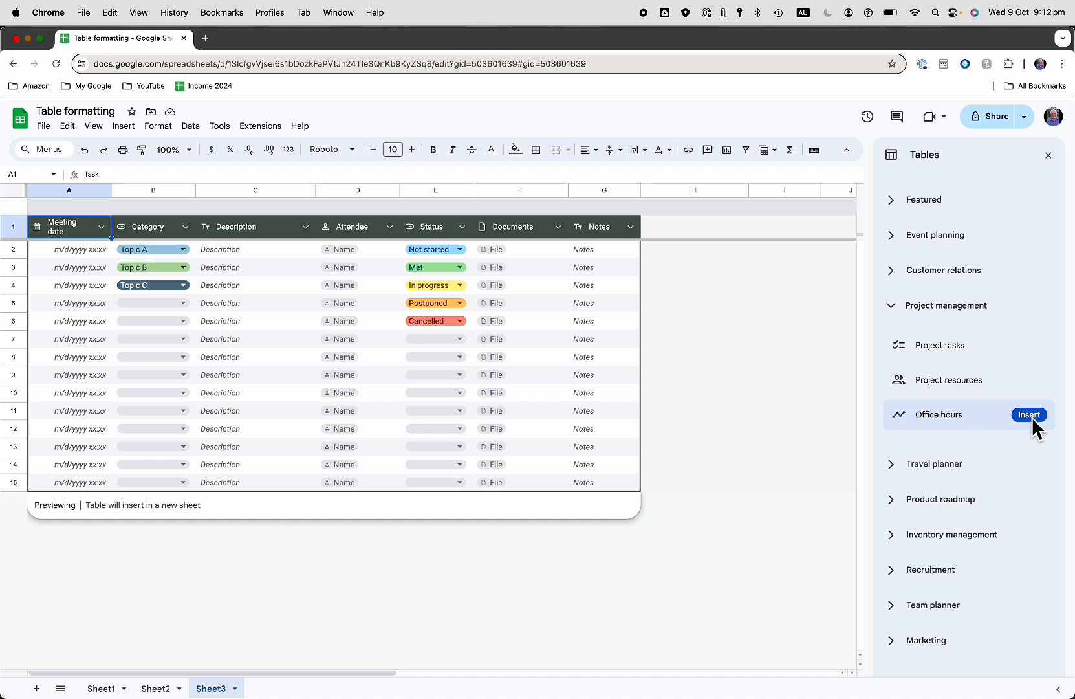
left_click(1029, 414)
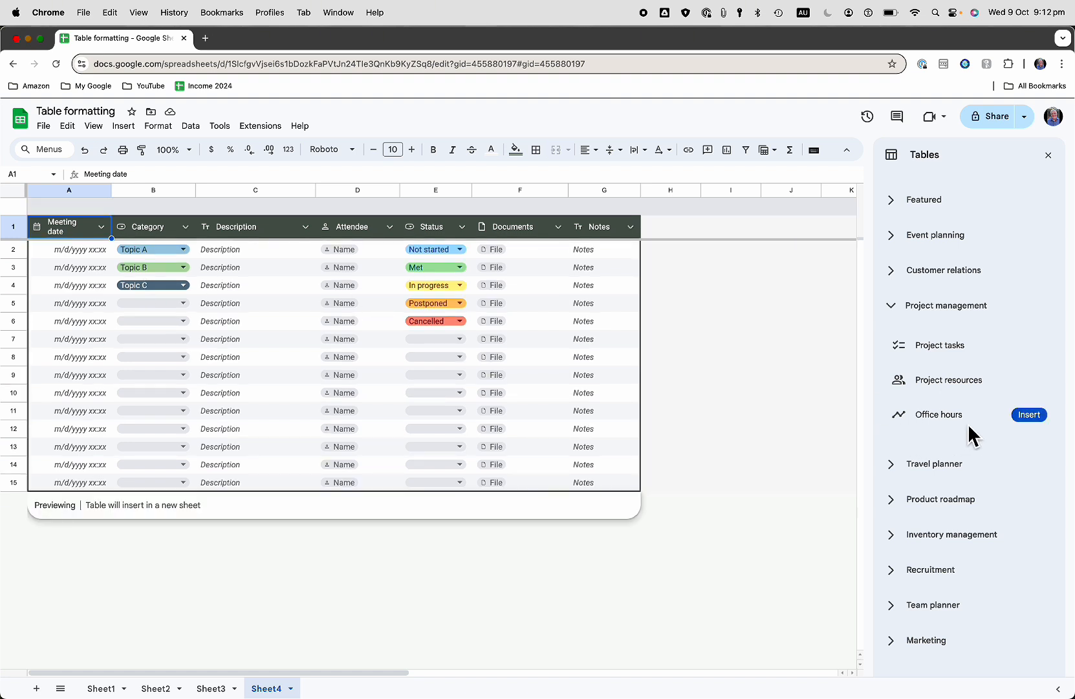
mouse_move(923, 471)
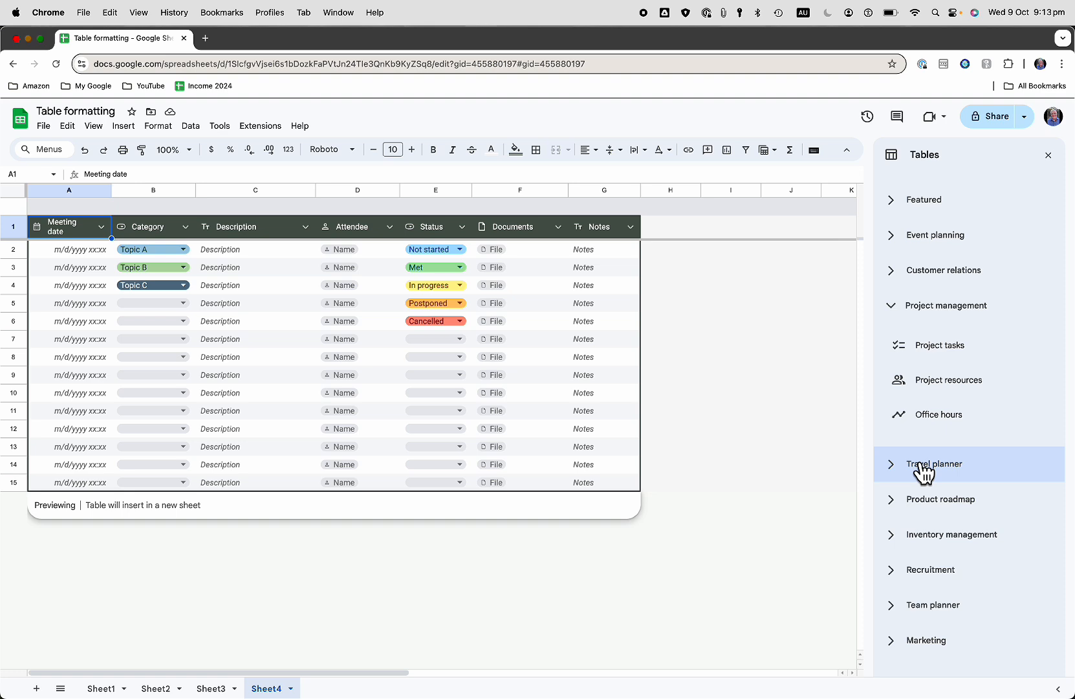
mouse_move(918, 620)
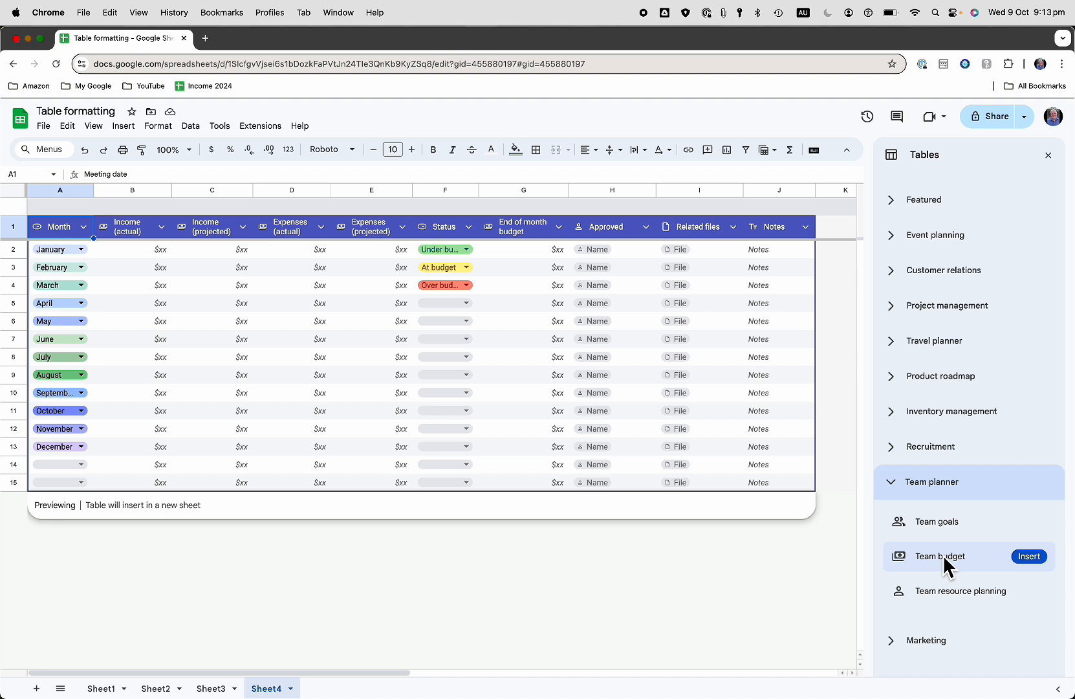
- Stop previewing the Team budget template, leaving the Office_hours1 table on Sheet4
left_click(1028, 555)
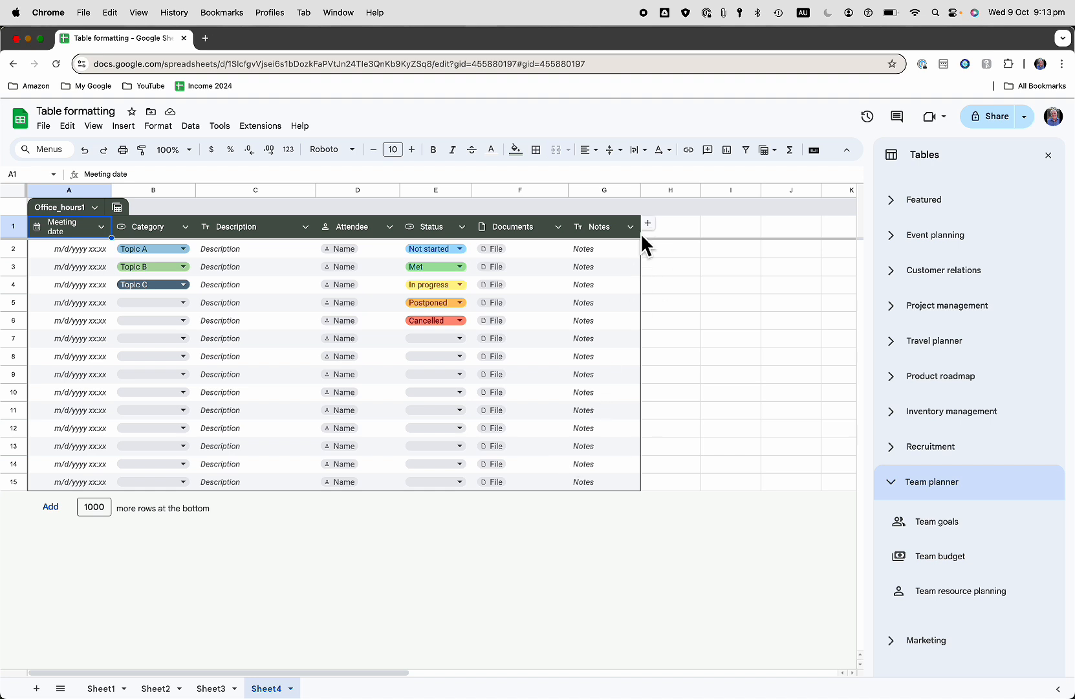
mouse_move(284, 480)
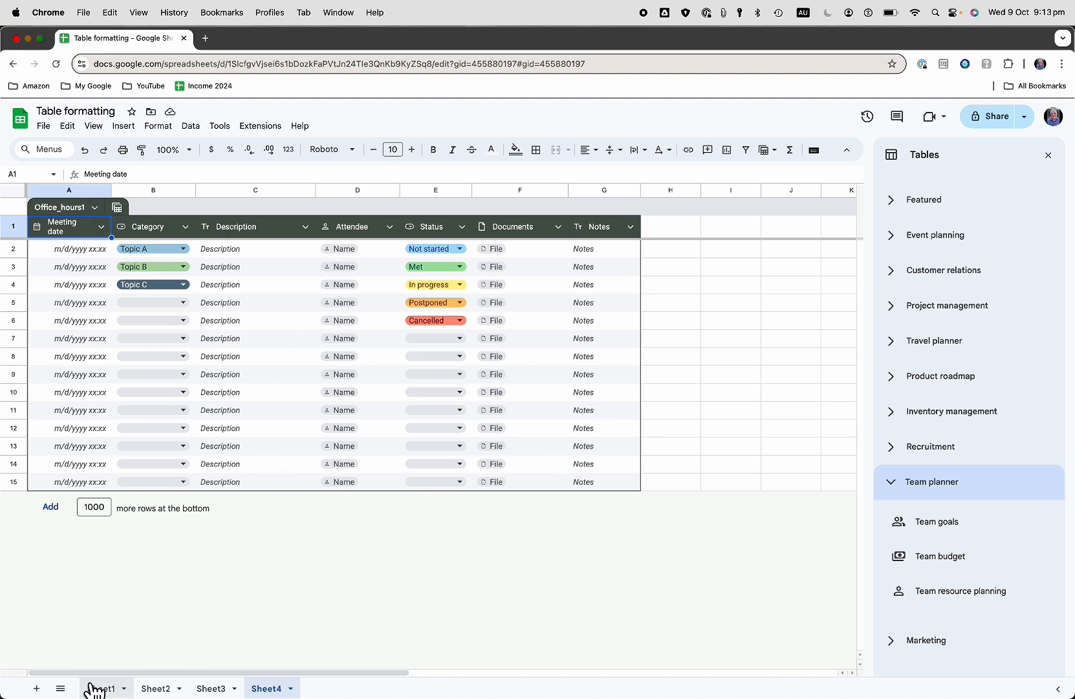
- Rename the Sheet2 tab holding the event tasks table to EVENTS
left_click(160, 688)
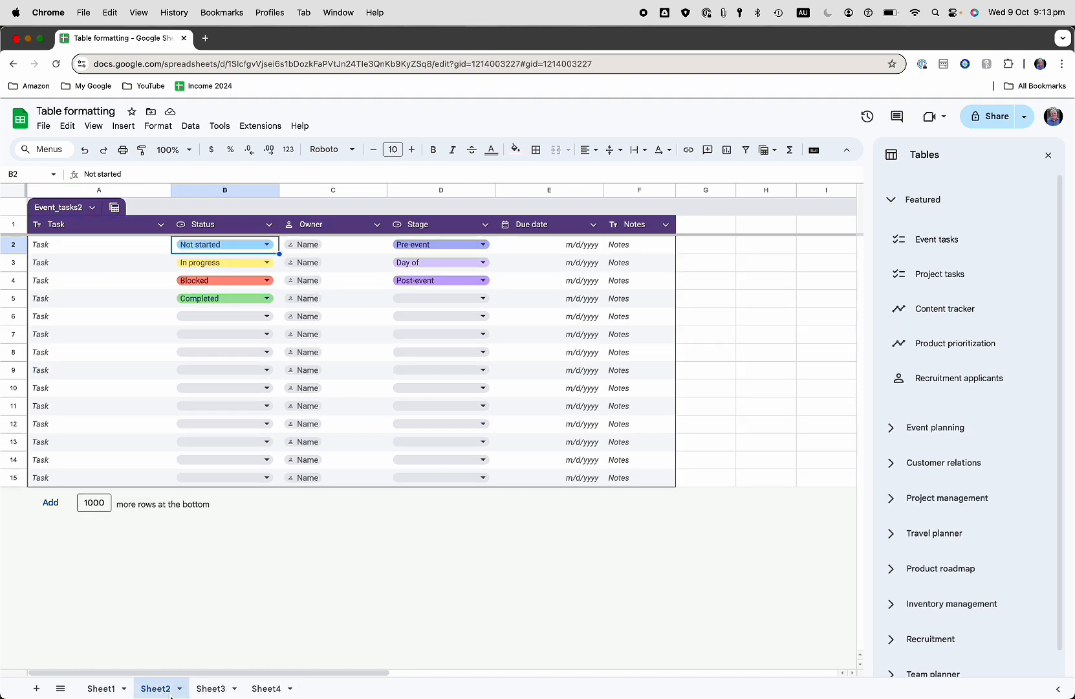
right_click(158, 688)
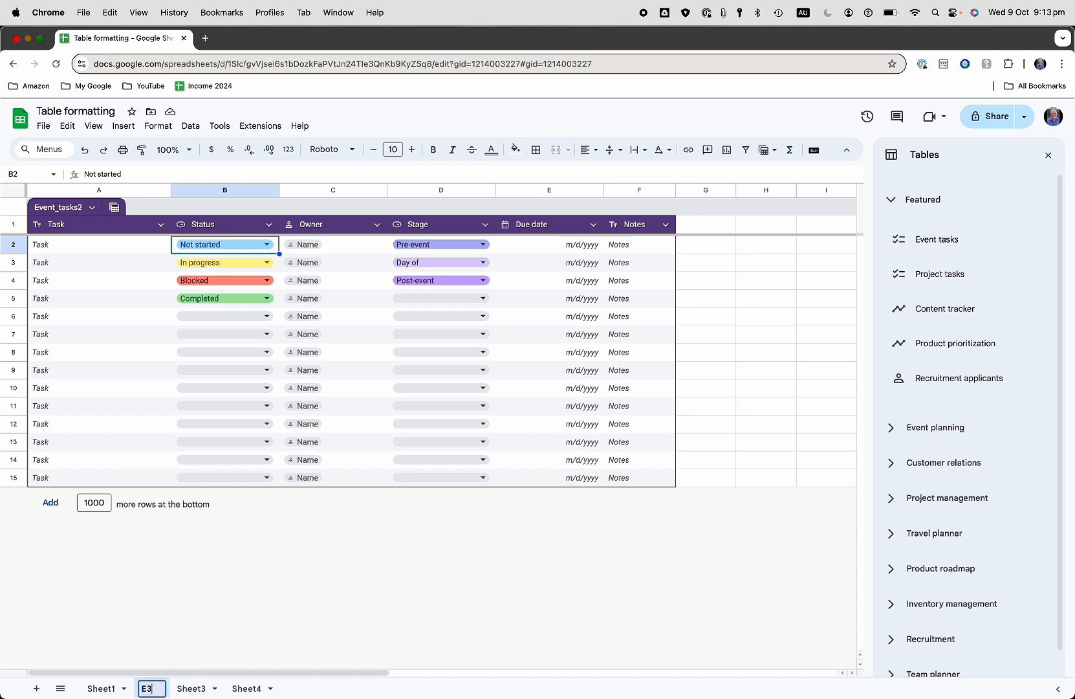
type("EVENTS")
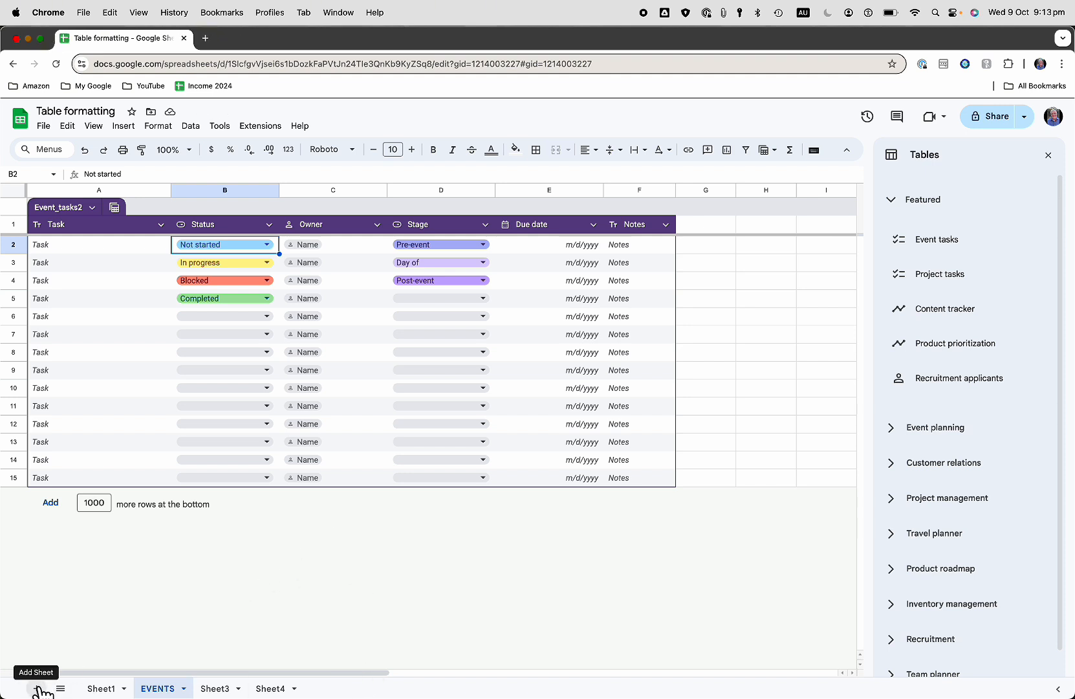
- Add a new sheet with Book, Author, Great Expectations, Charles Dickens in A1:B2 and select A2
left_click(215, 689)
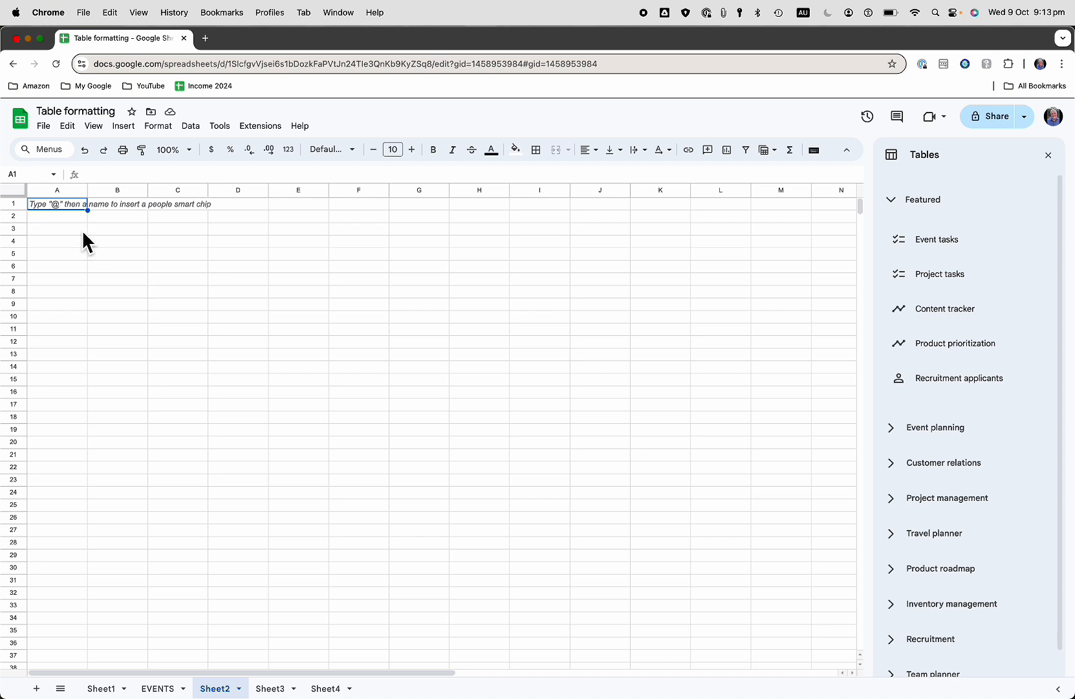
type("Book")
left_click(118, 203)
type("Author")
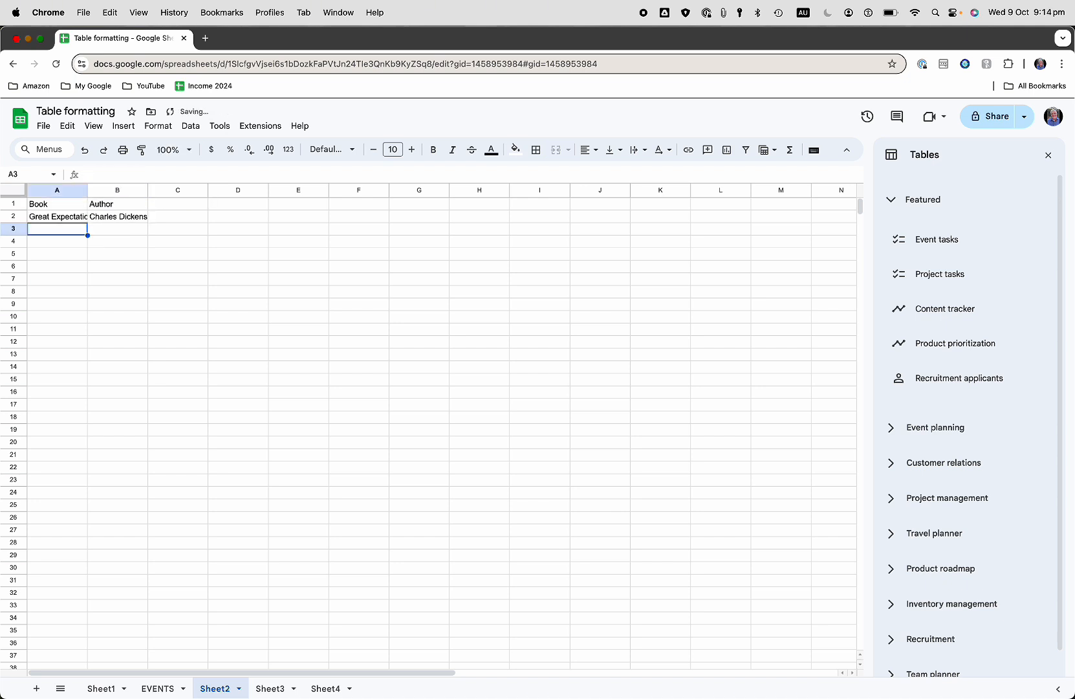
left_click(55, 216)
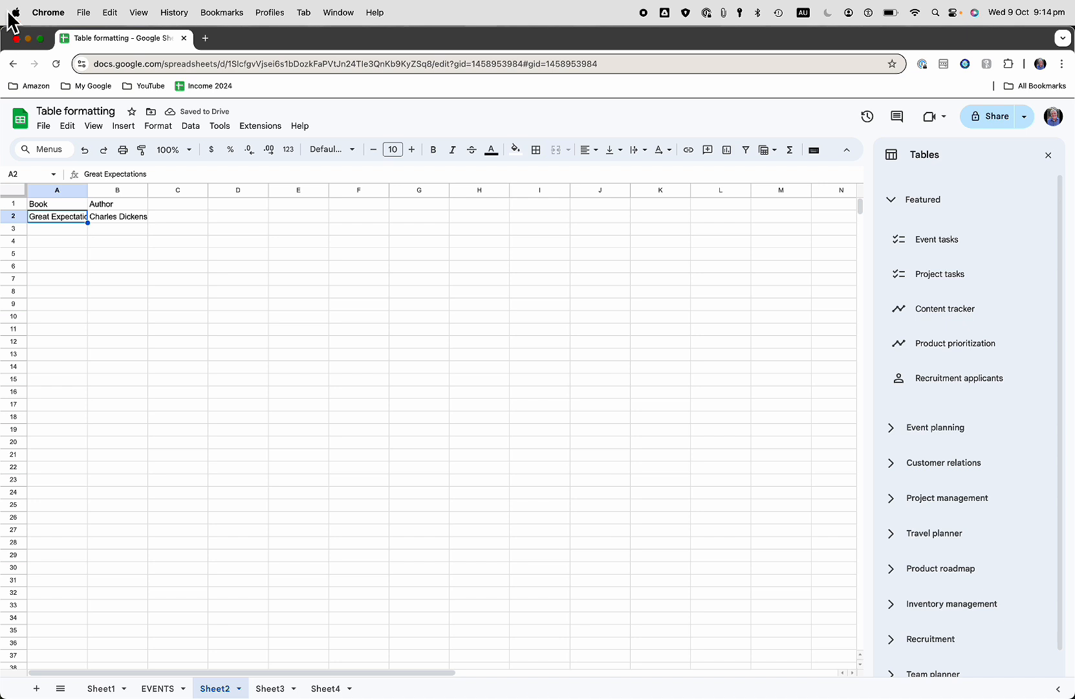
mouse_move(159, 135)
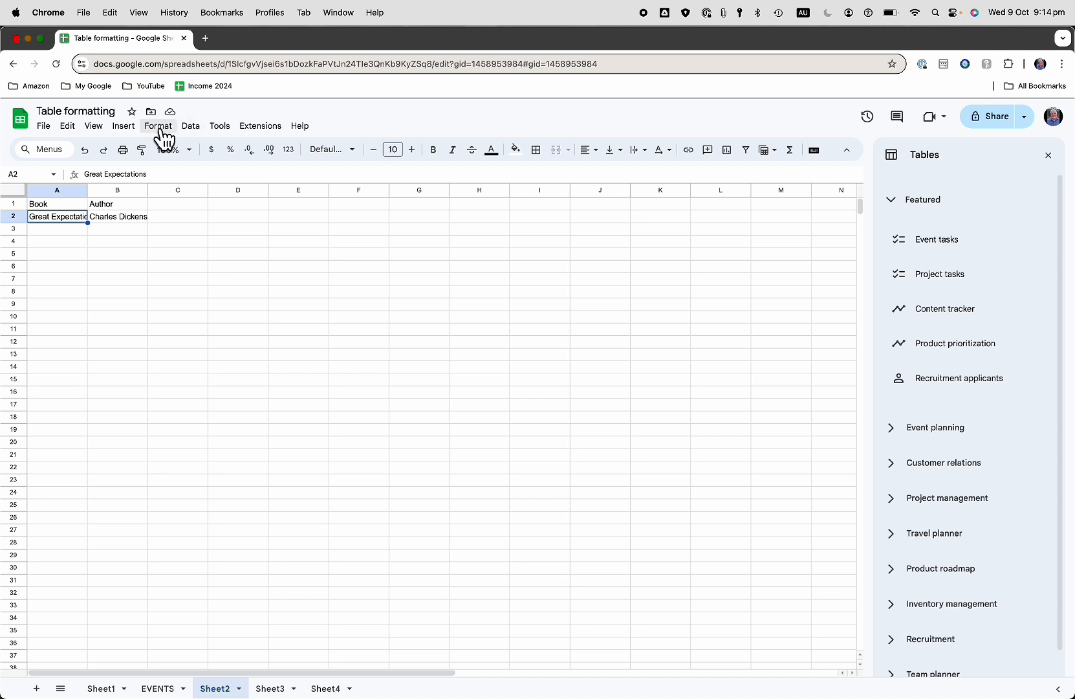
left_click(158, 126)
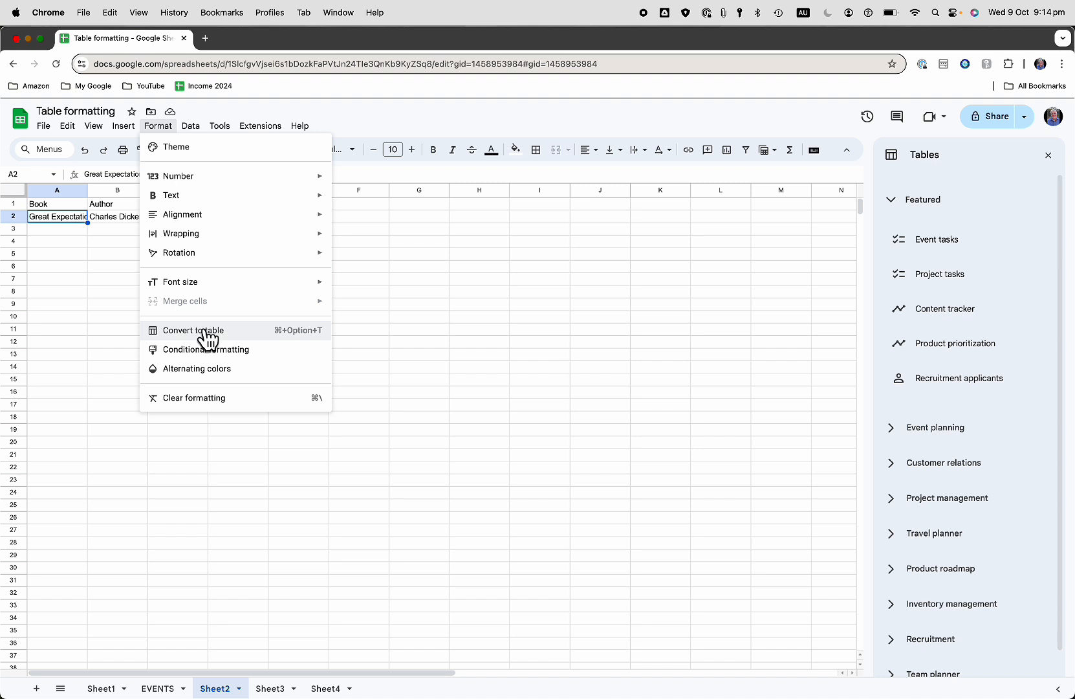
- Convert the Book/Author list into a table via Format > Convert to table
left_click(192, 330)
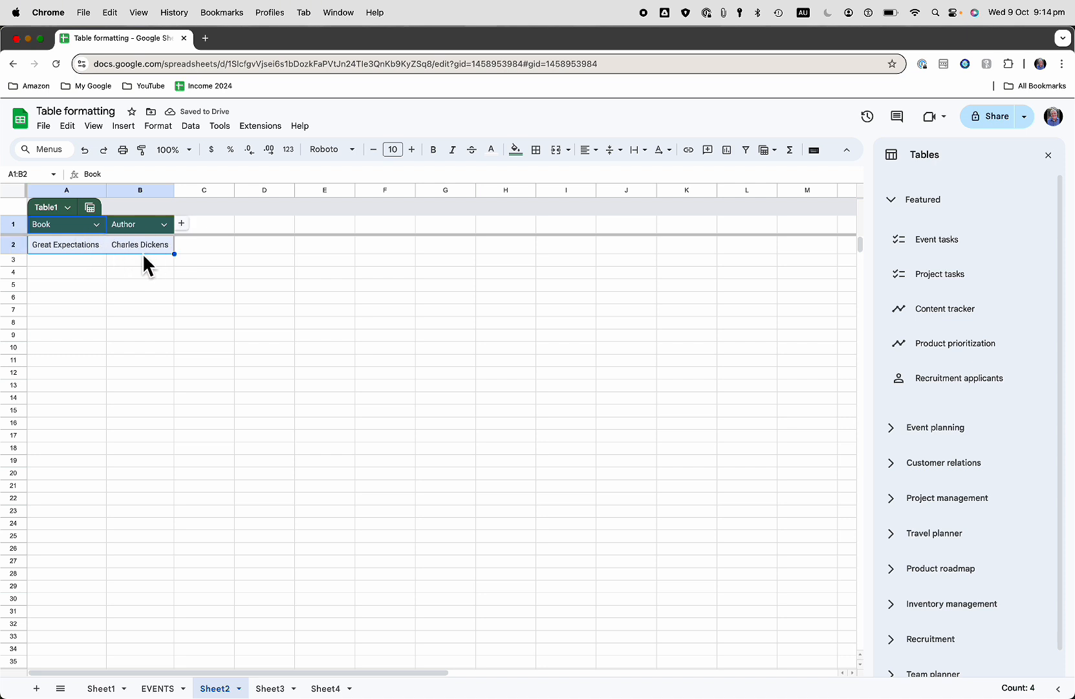
mouse_move(159, 269)
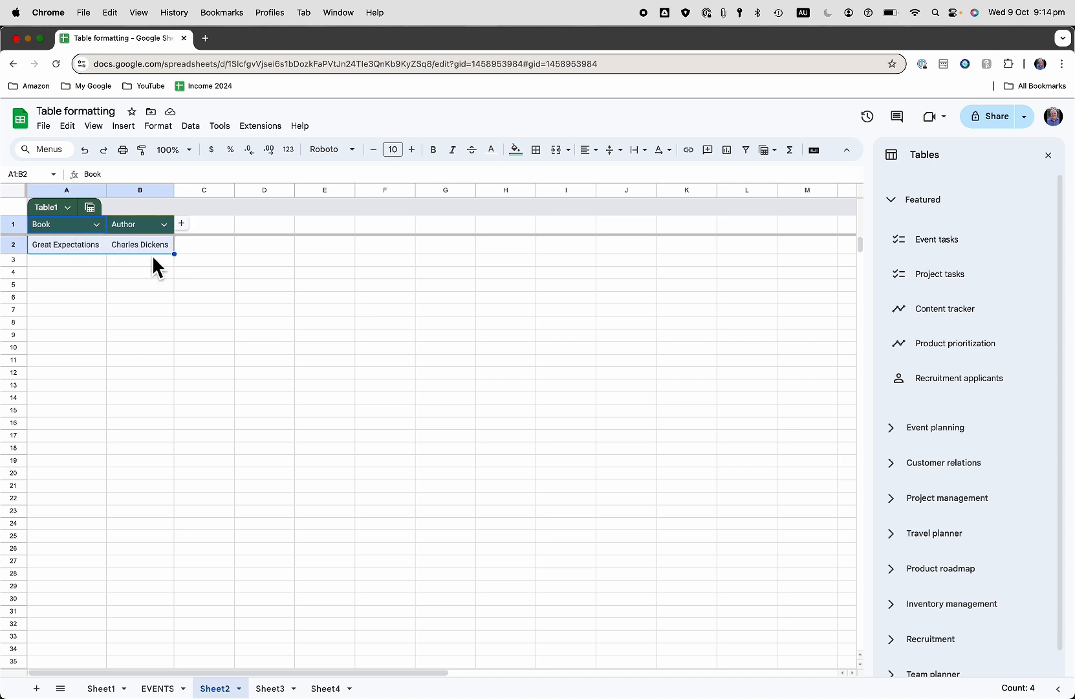
mouse_move(119, 245)
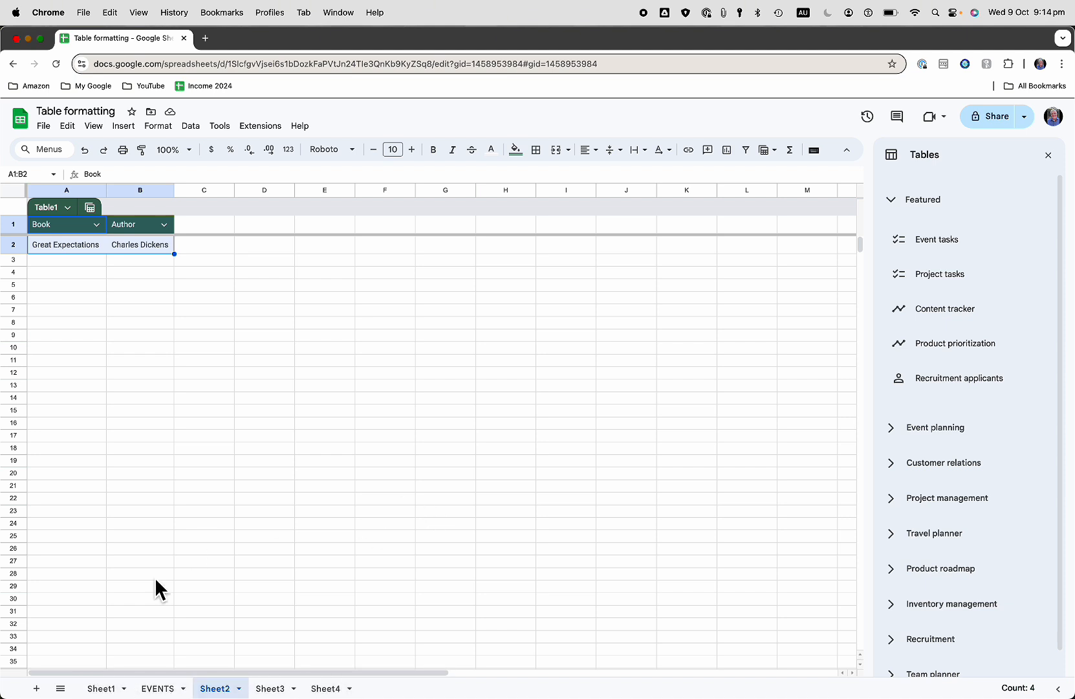
- Return to Sheet1's Event tasks table and reveal Convert to table is greyed out in Format
left_click(101, 687)
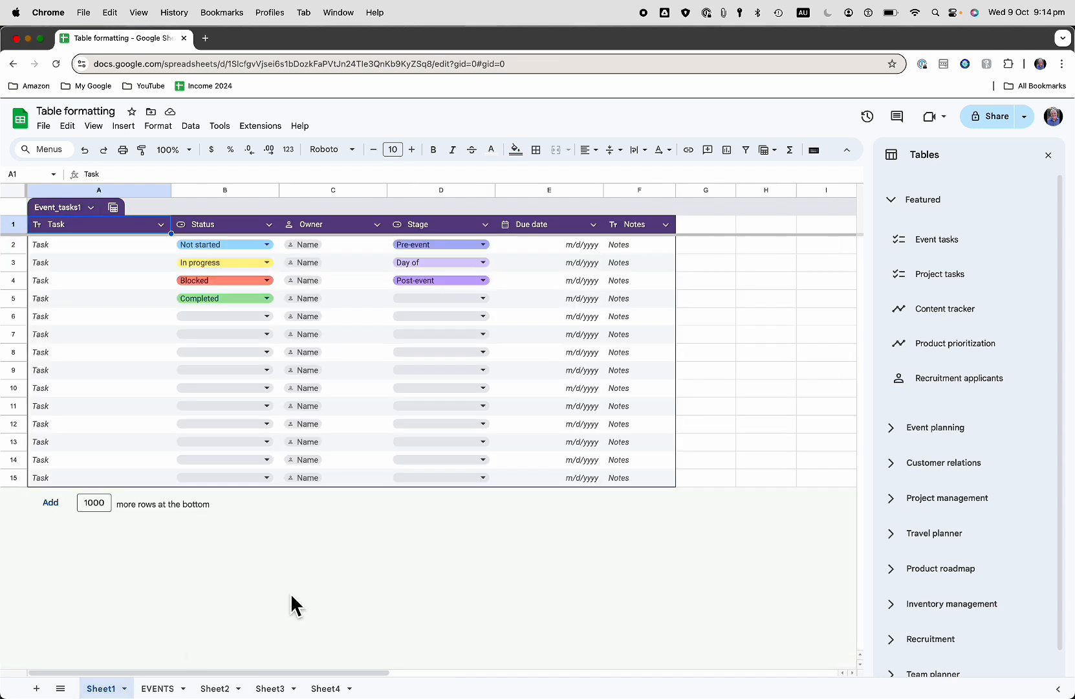
mouse_move(201, 173)
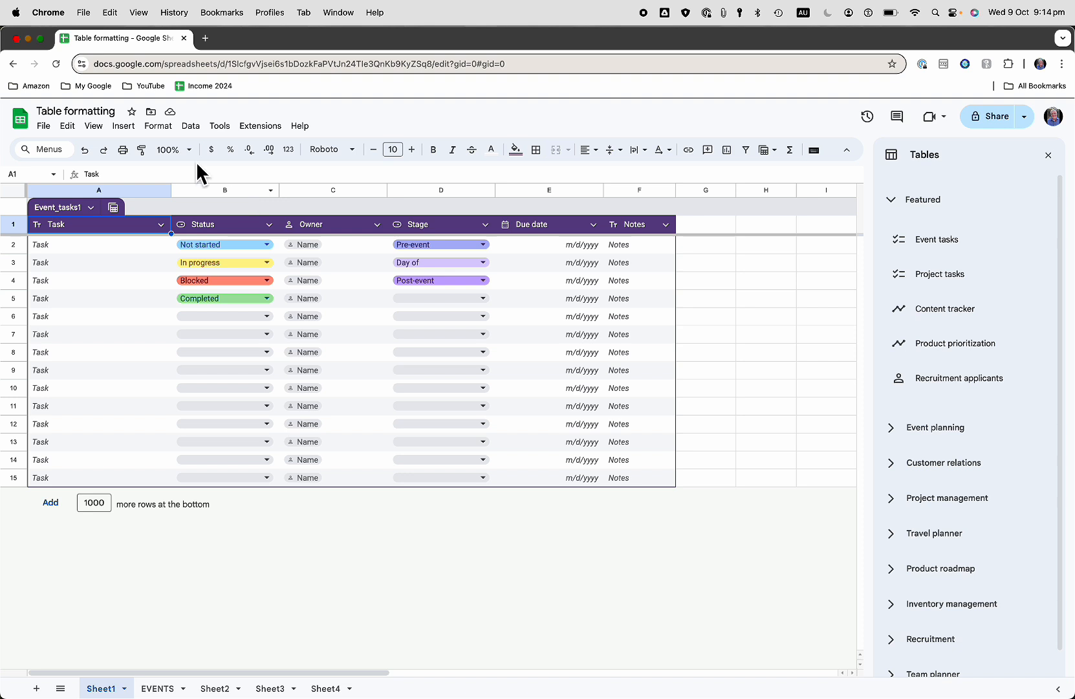
mouse_move(312, 138)
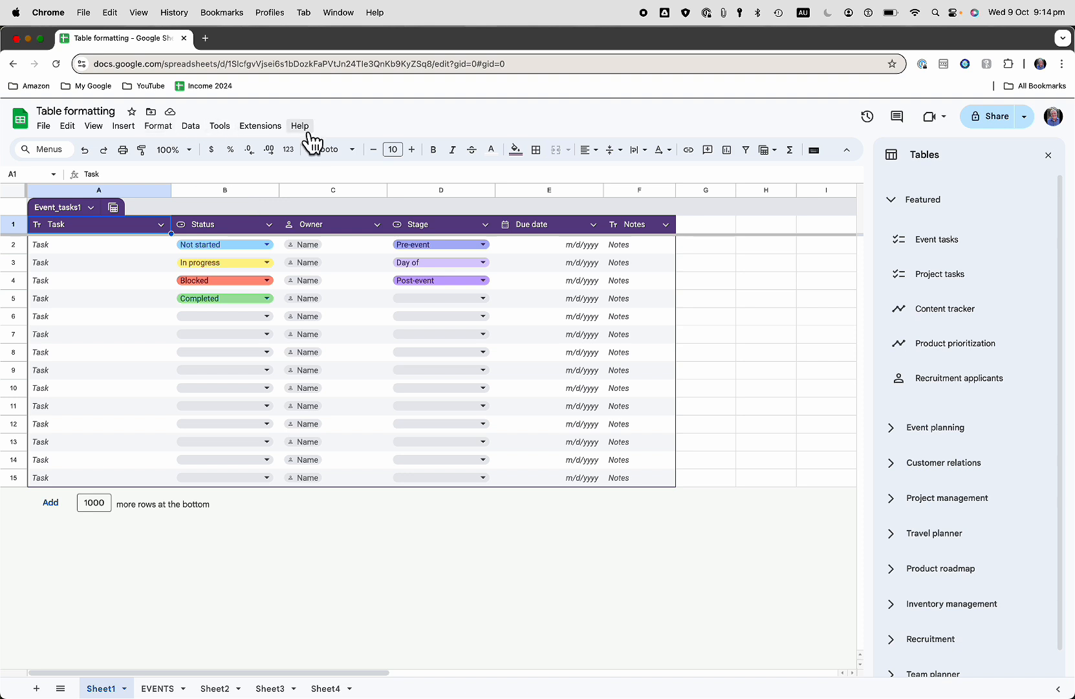
left_click(300, 125)
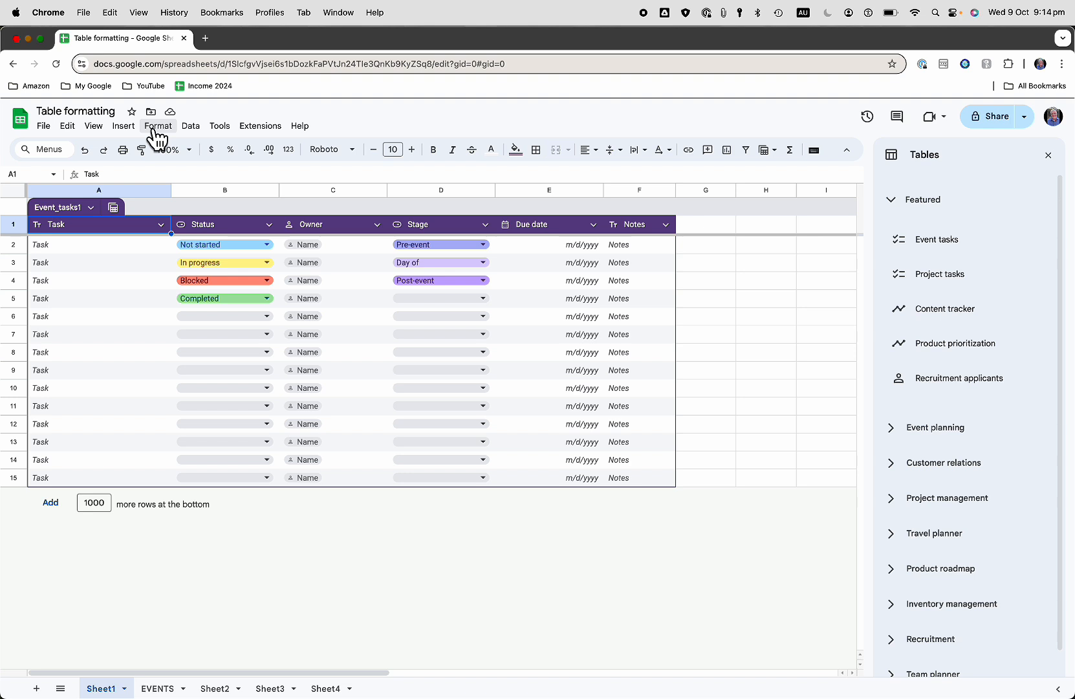
left_click(158, 125)
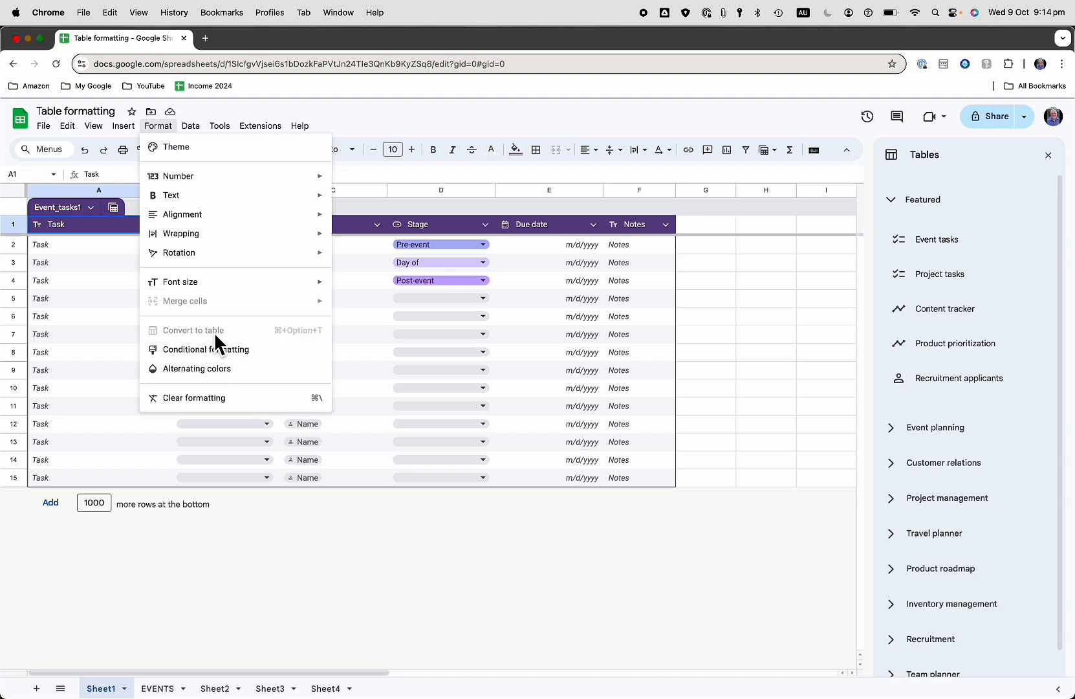
mouse_move(236, 342)
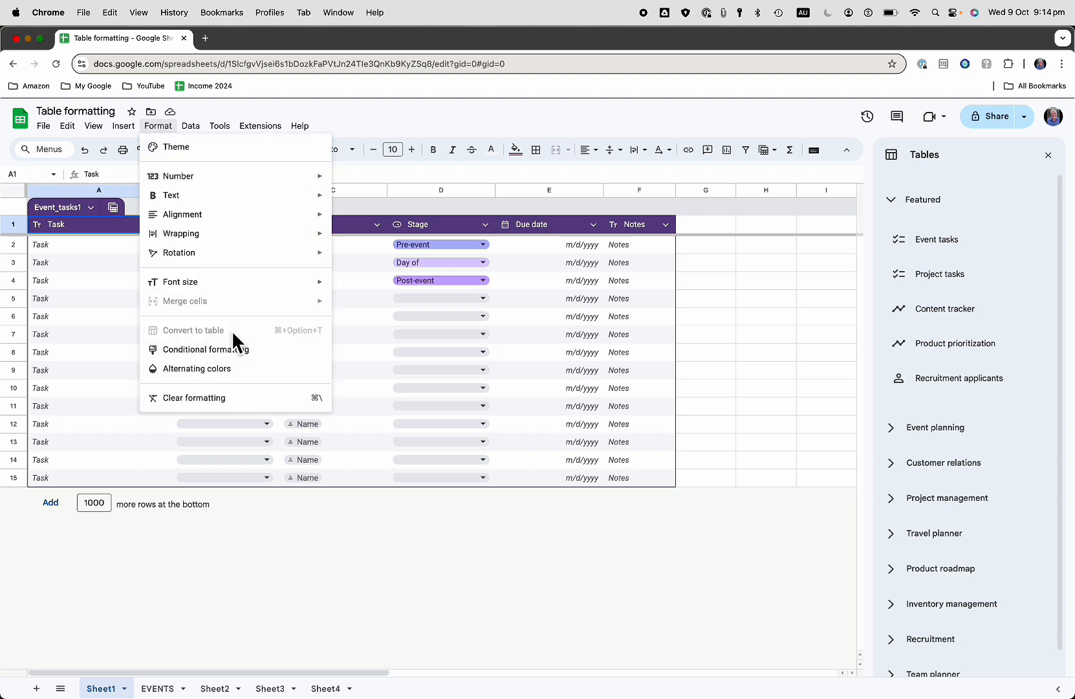